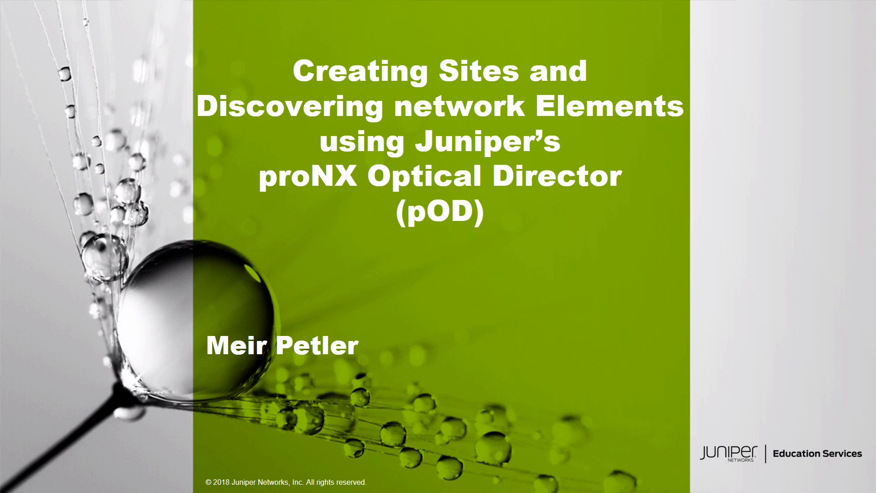
Advance two slides from the title through Objectives to the 3-node ring Network Example.
key(Right)
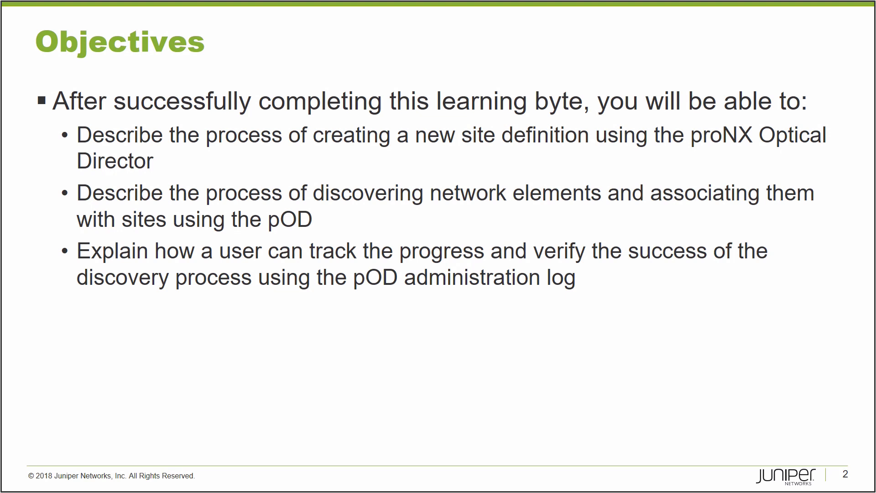
key(Right)
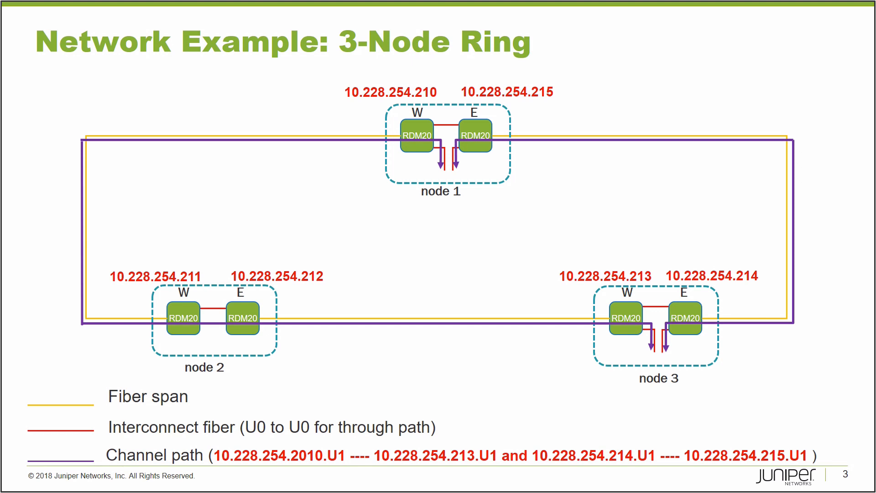
drag(98, 252, 324, 385)
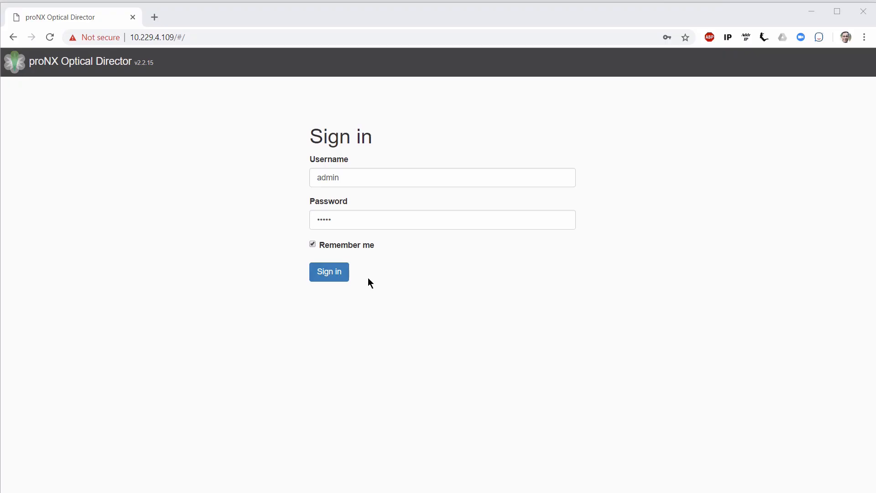
mouse_move(329, 278)
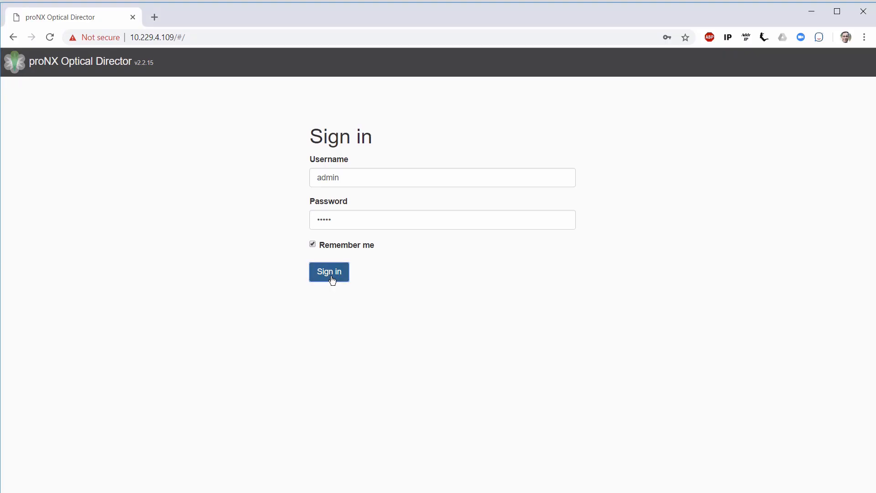
Sign in to proNX Optical Director to reach the dashboard.
click(329, 271)
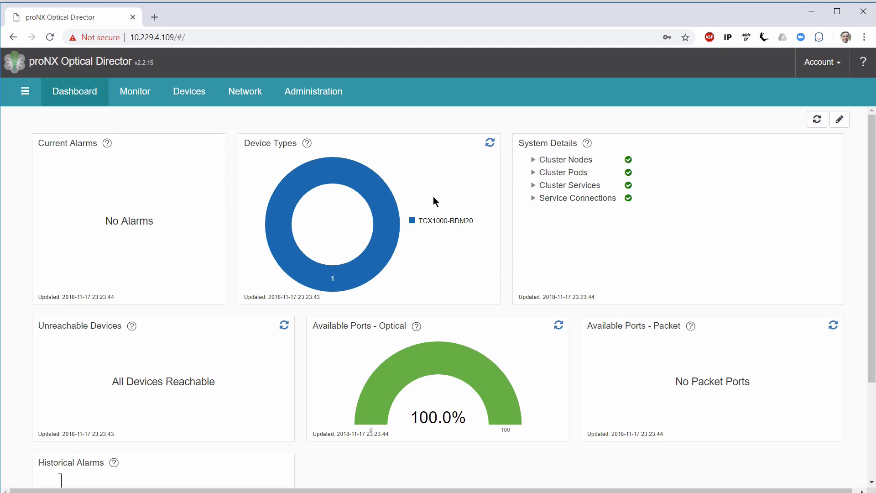
mouse_move(406, 261)
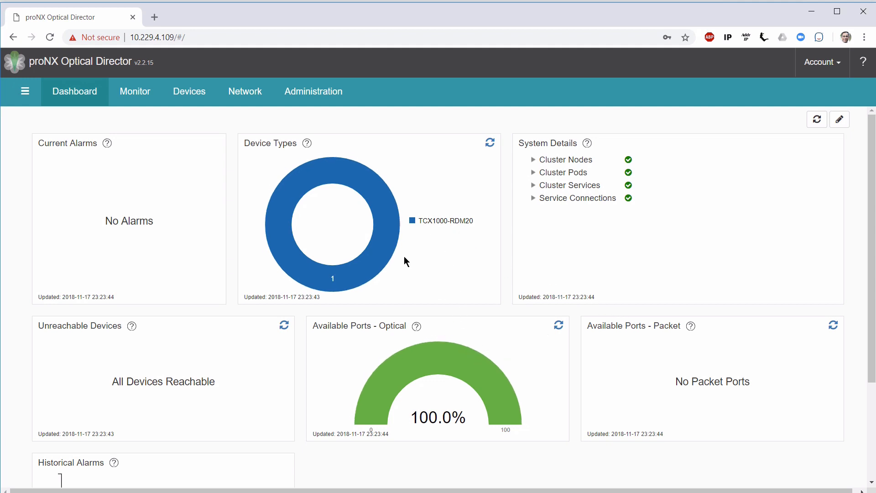
mouse_move(425, 273)
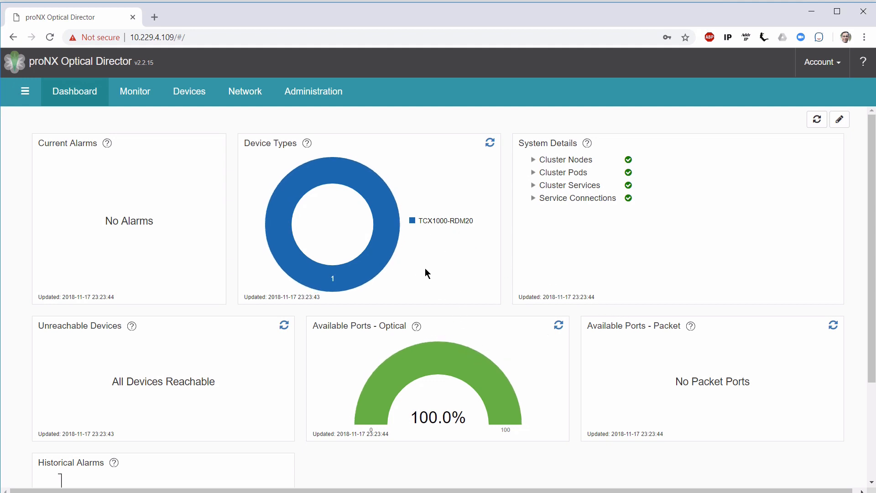
mouse_move(425, 249)
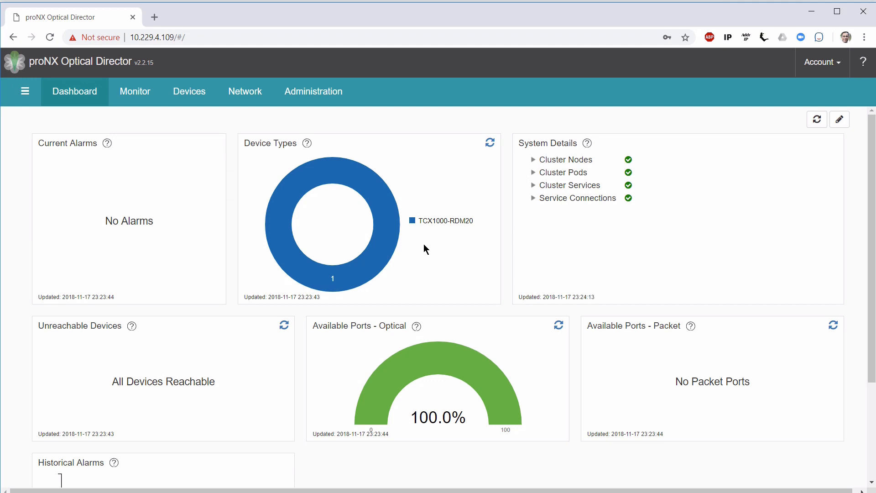
mouse_move(418, 240)
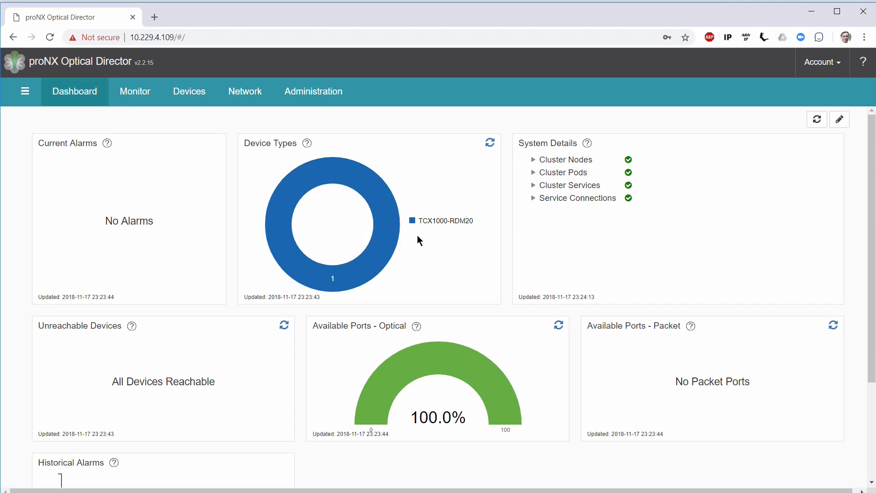
mouse_move(234, 139)
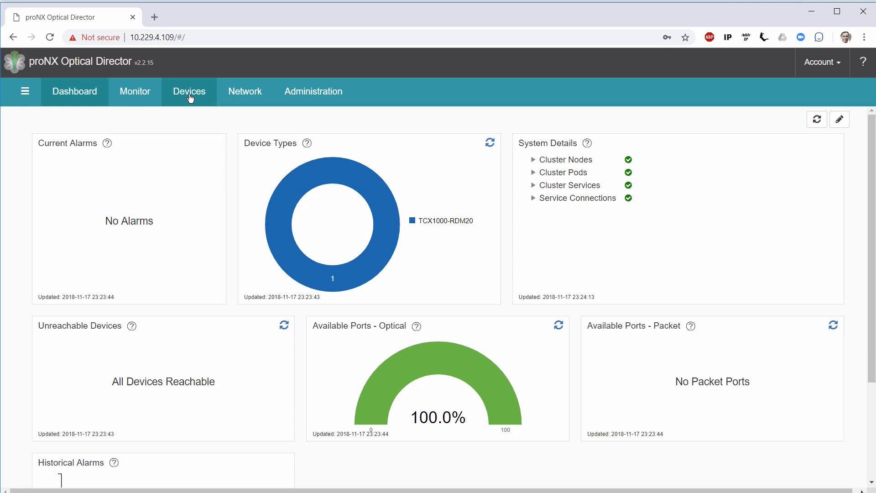
Show the Devices inventory listing the emulator's TCX1000-RDM20 chassis and modules.
click(188, 91)
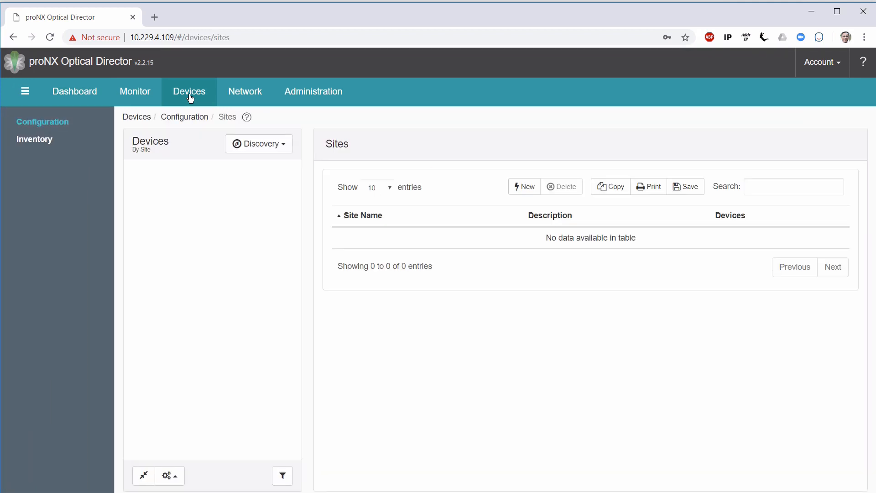
mouse_move(258, 207)
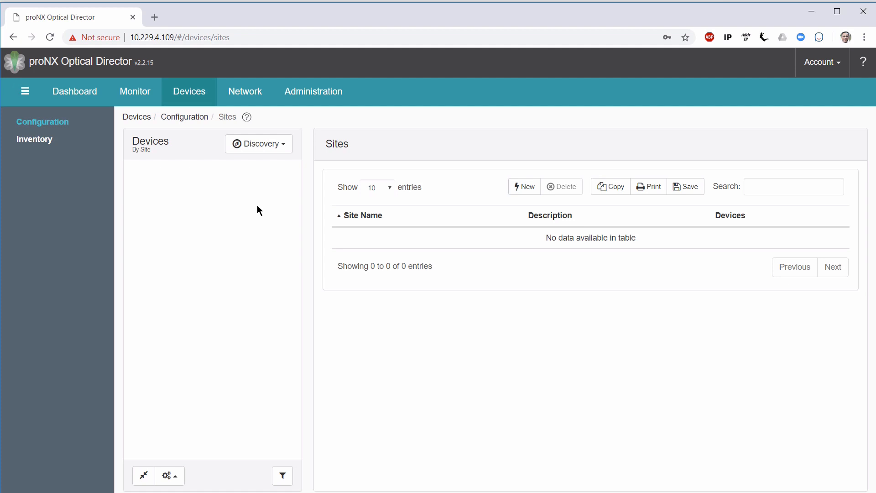
mouse_move(513, 150)
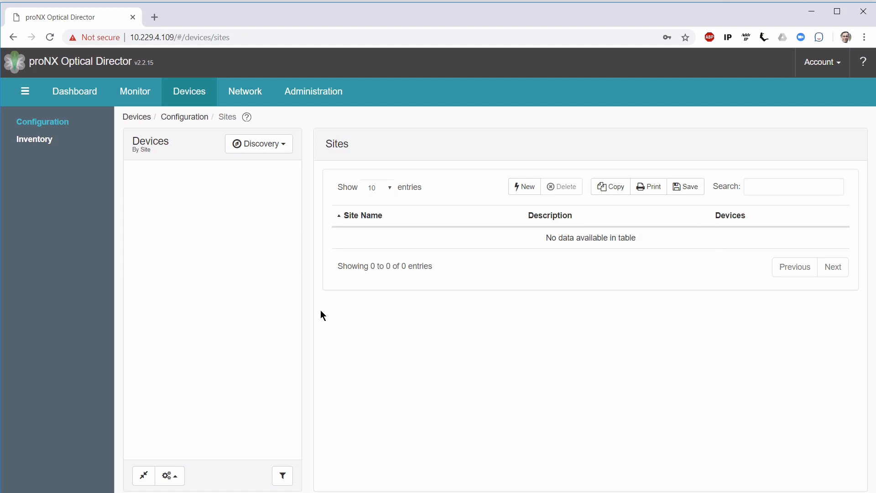
mouse_move(134, 221)
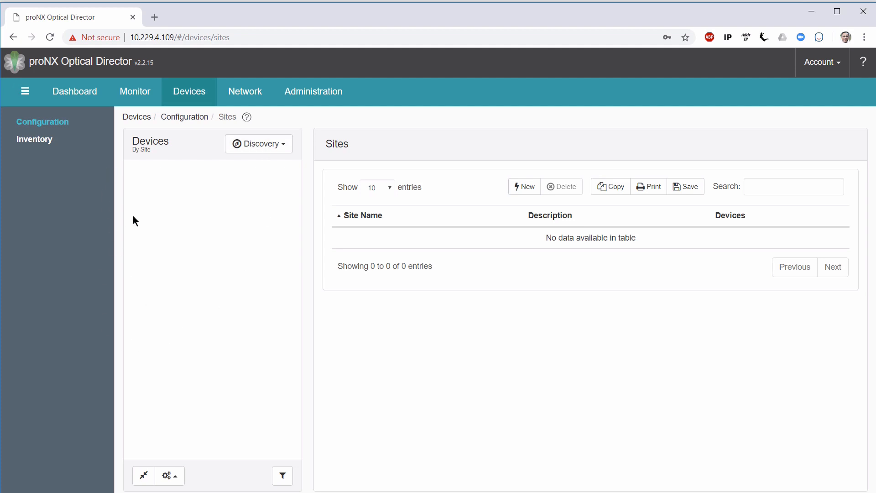
mouse_move(40, 179)
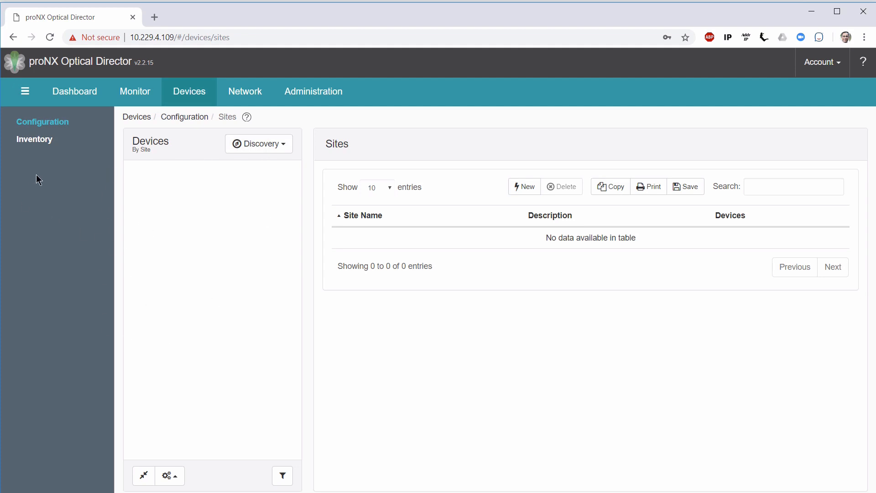
mouse_move(47, 179)
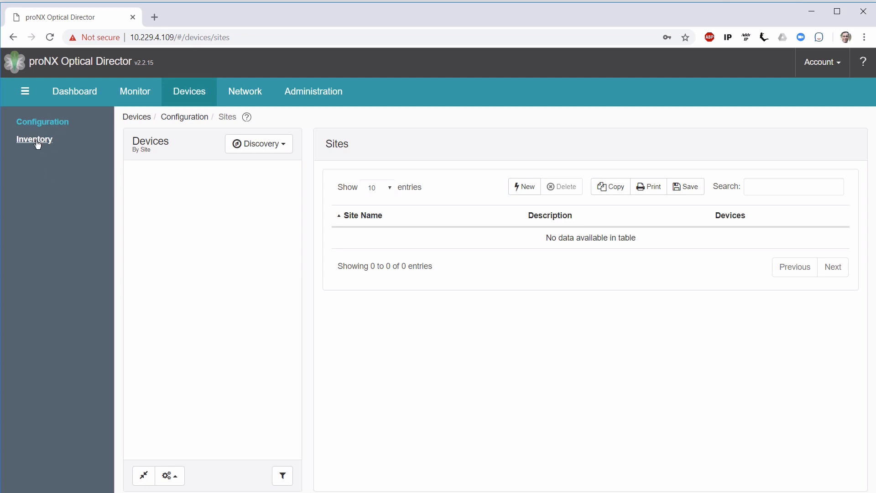
click(33, 138)
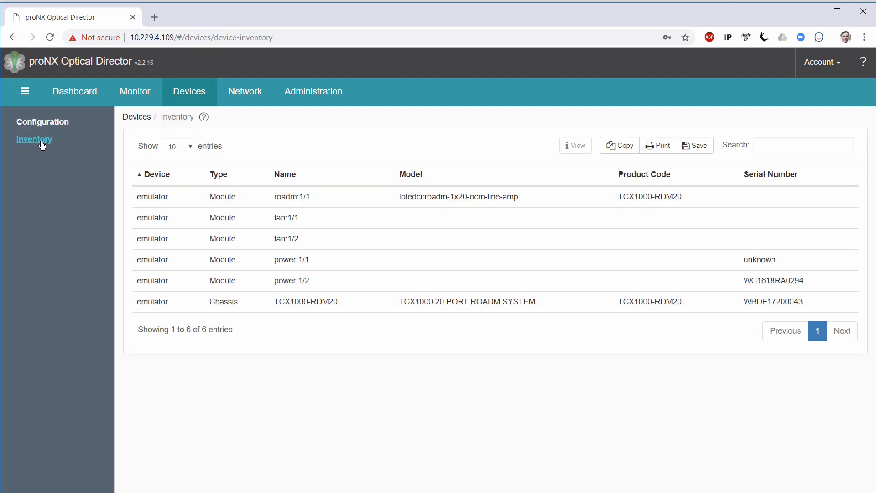
mouse_move(268, 180)
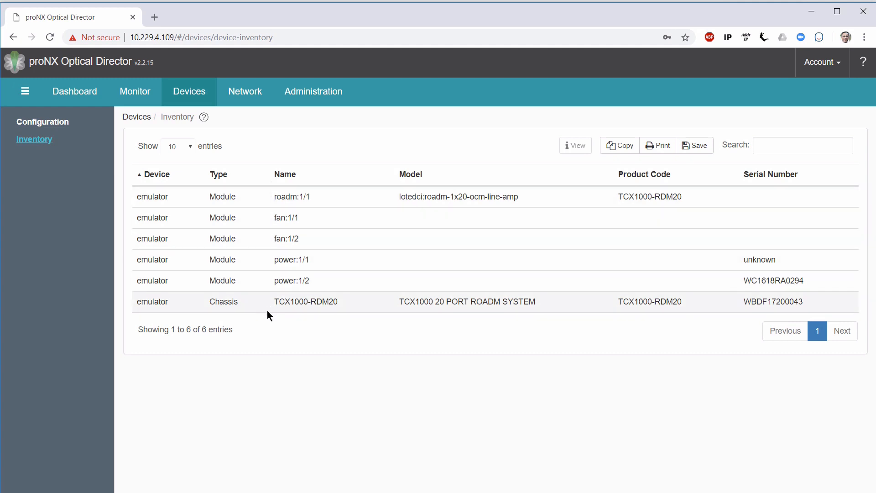
mouse_move(235, 296)
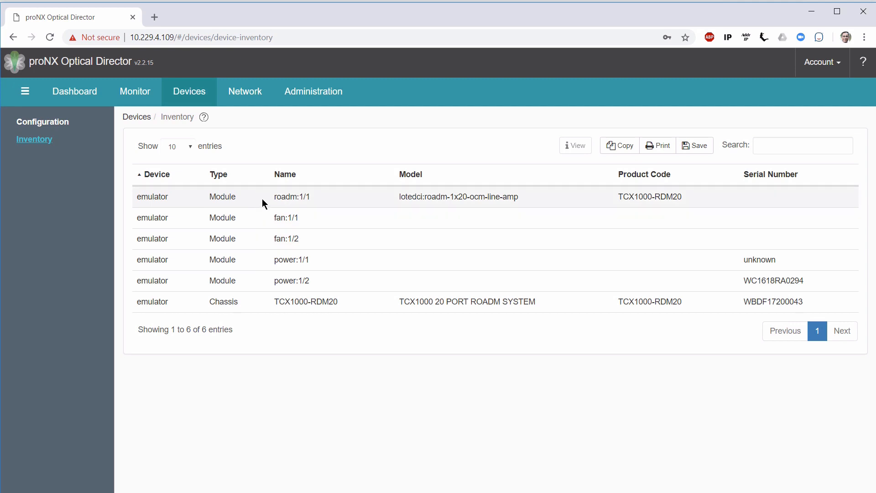
Create a new site pinned at Ottawa on the map named 'Ottawa node 1' and save it.
click(42, 122)
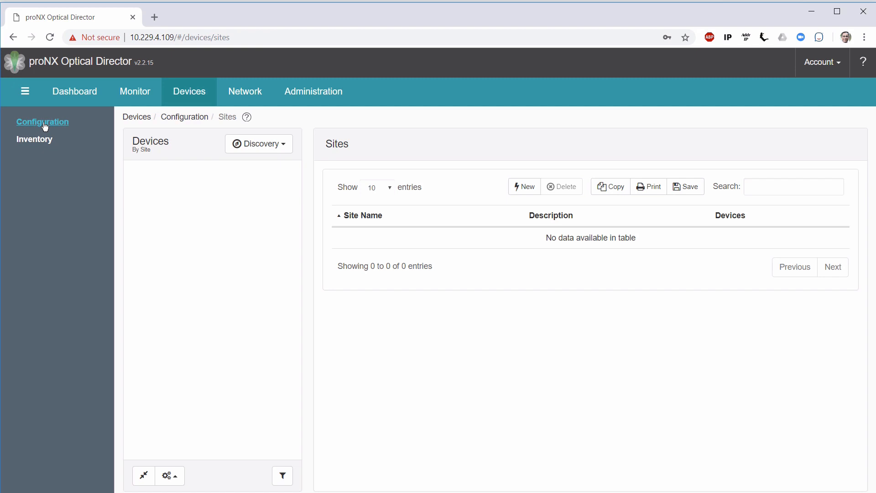
mouse_move(155, 159)
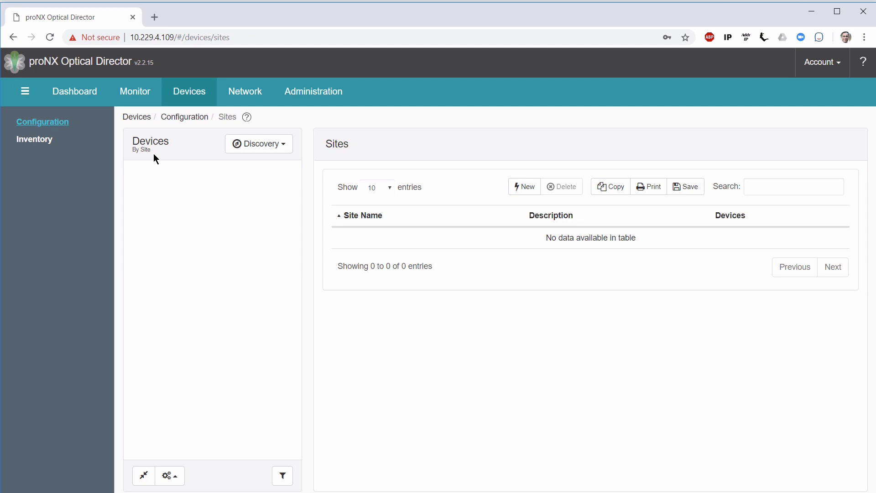
click(523, 186)
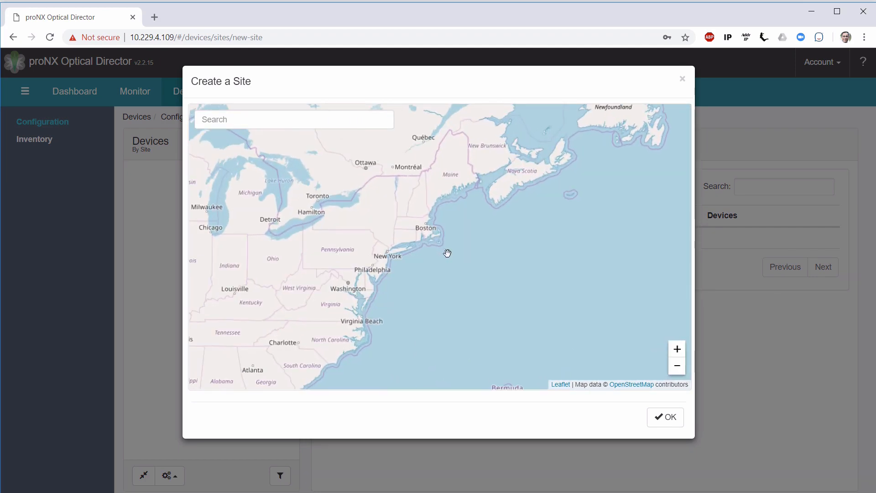
drag(447, 253, 306, 322)
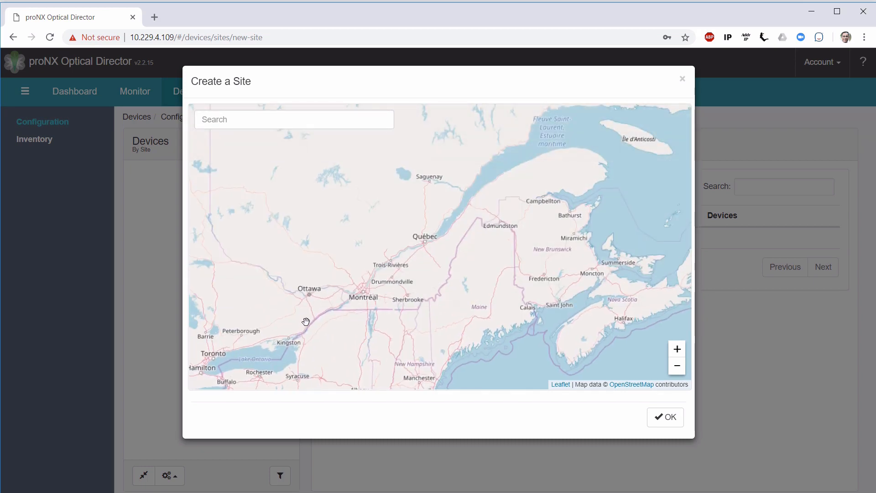
drag(306, 321, 471, 334)
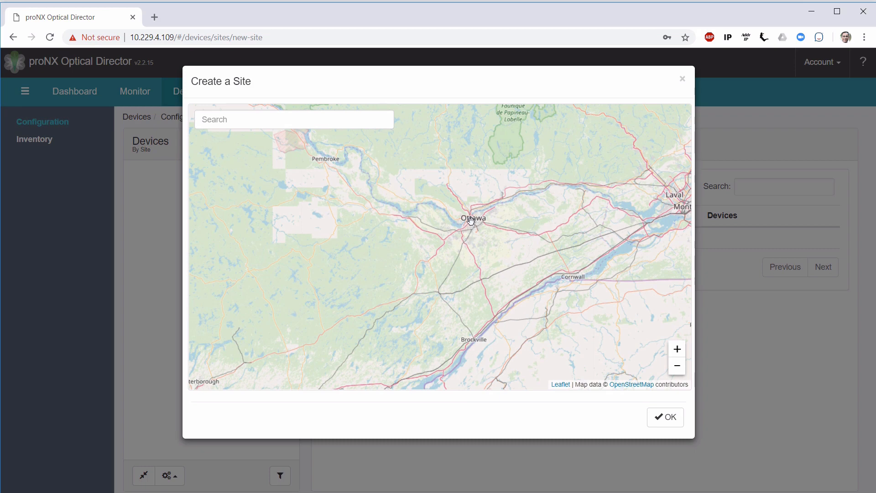
click(471, 218)
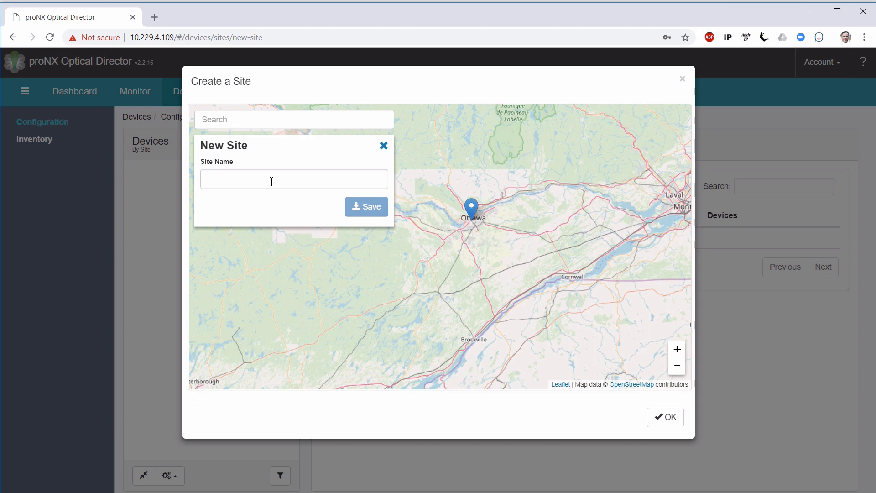
text(O)
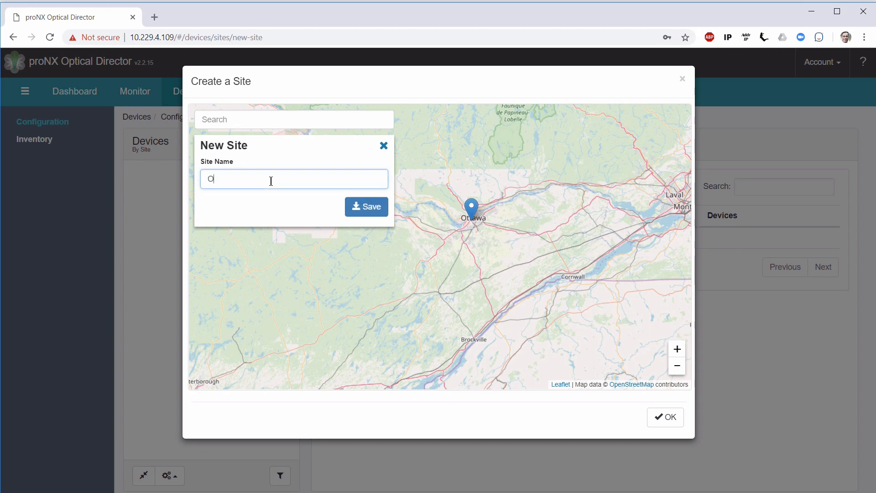
text(ttawa node)
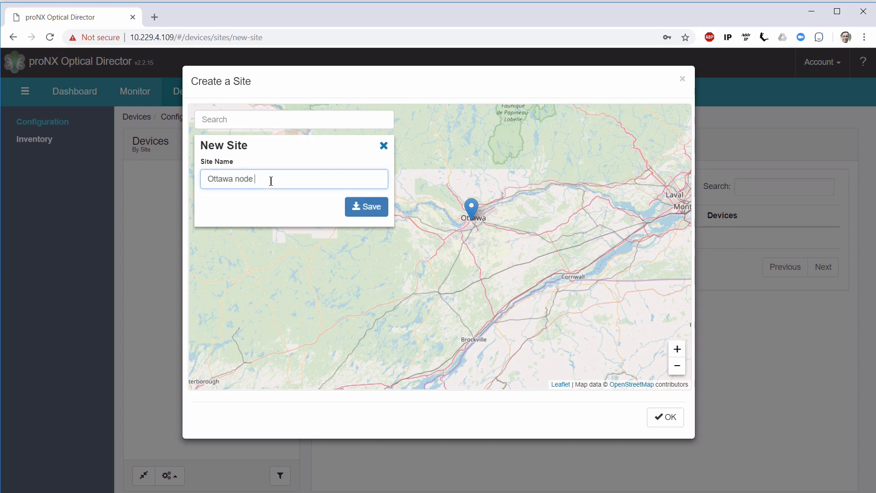
click(366, 206)
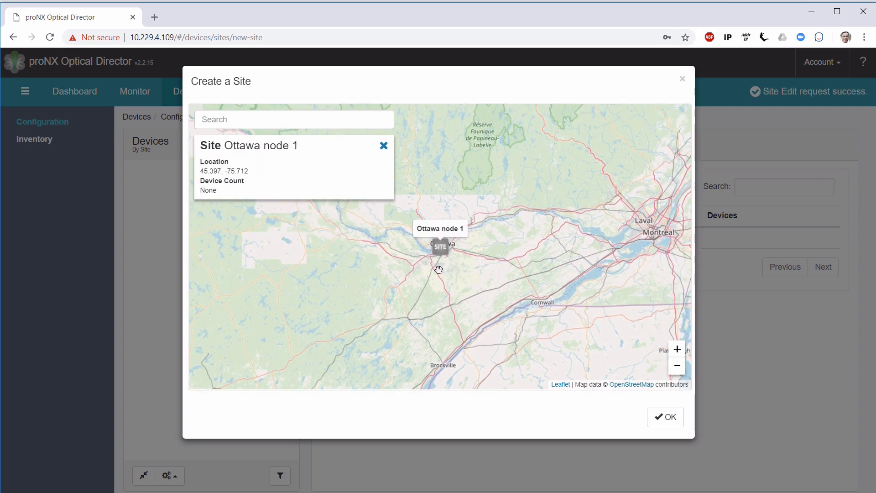
click(665, 417)
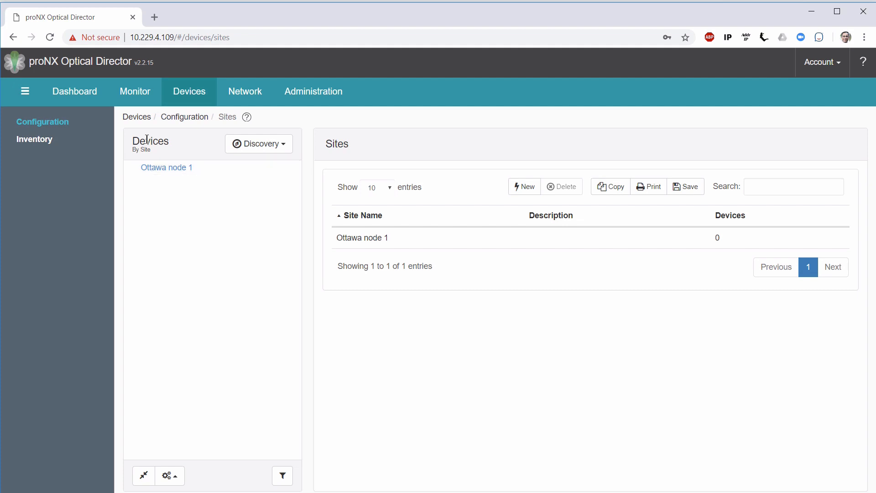
mouse_move(524, 186)
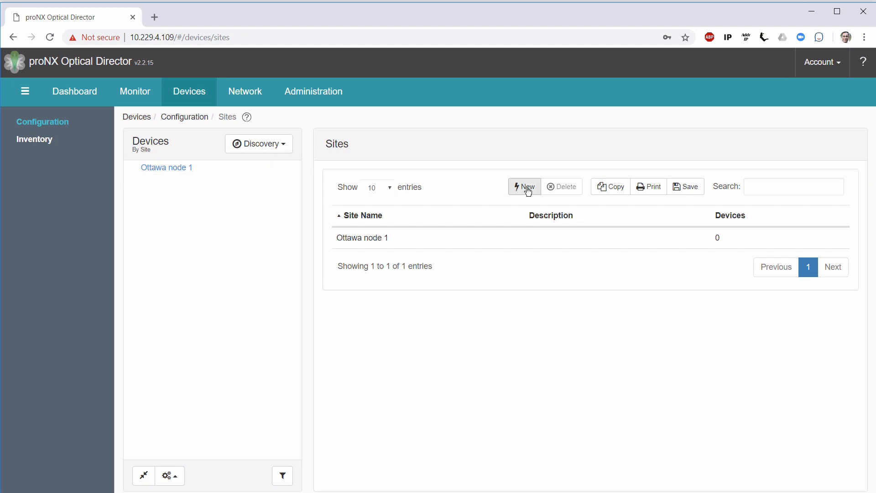
Create and save a site named 'Boston Node 2' near Boston.
click(524, 186)
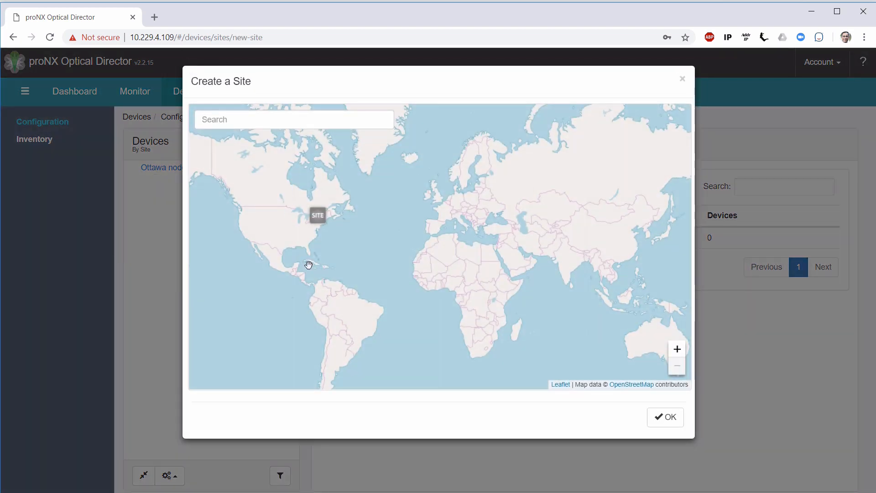
text(Boston Node)
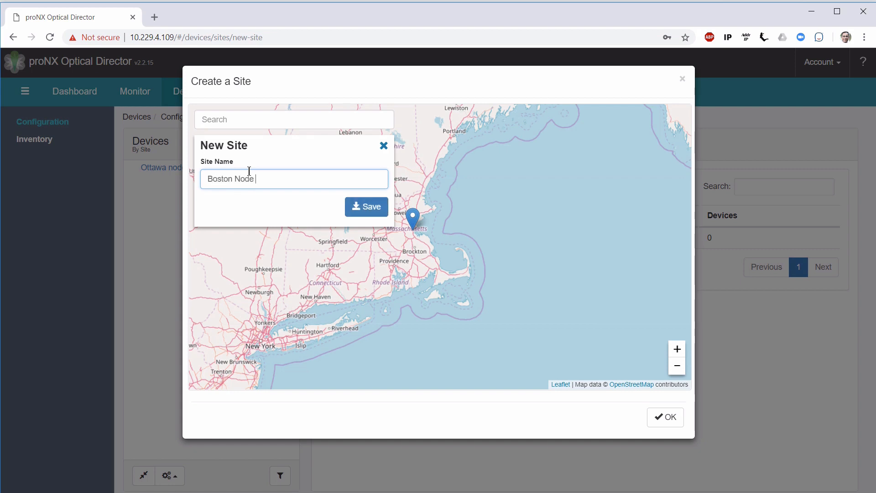
click(366, 207)
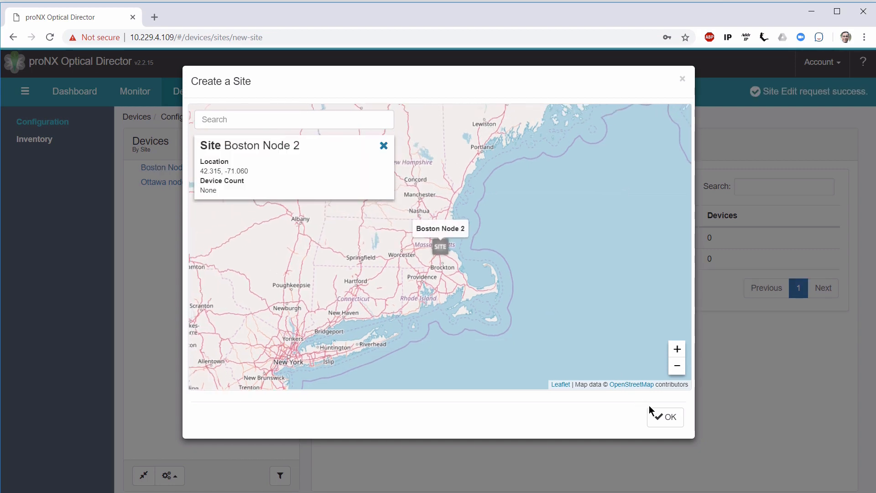
click(665, 417)
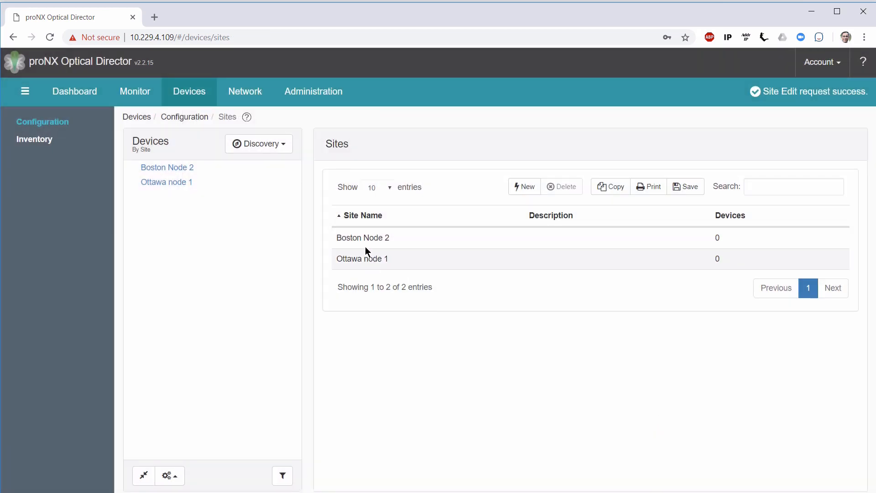
mouse_move(519, 200)
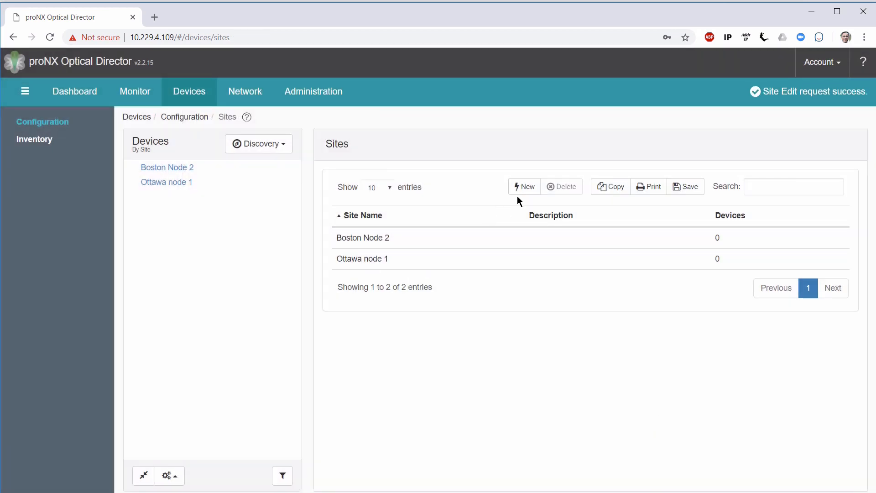
Create and save a site named 'New York Node 3' placed at New York.
click(524, 186)
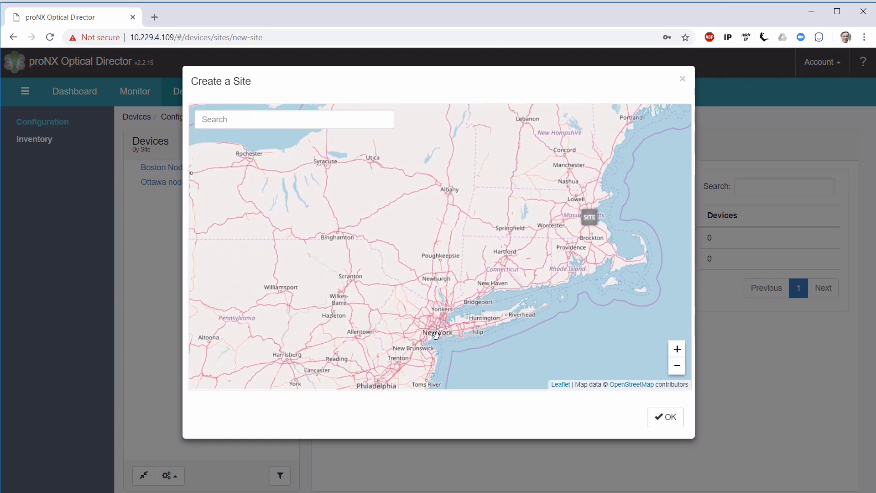
click(436, 332)
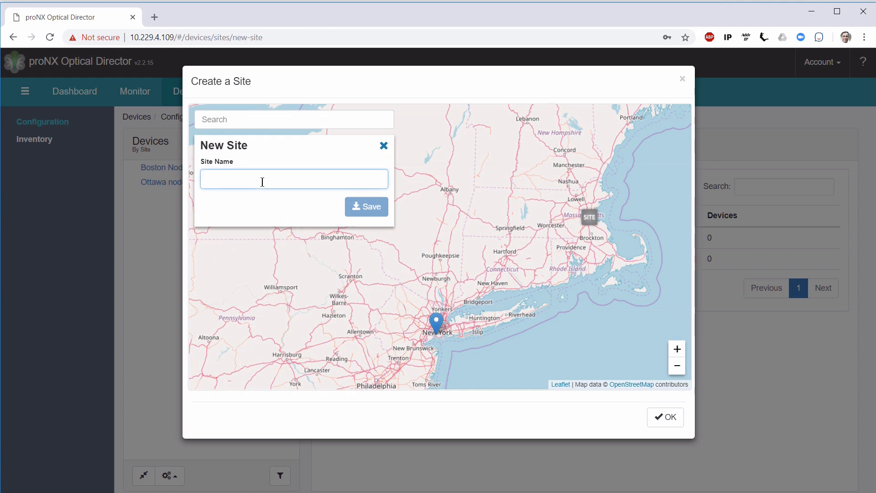
text(New York Node 3)
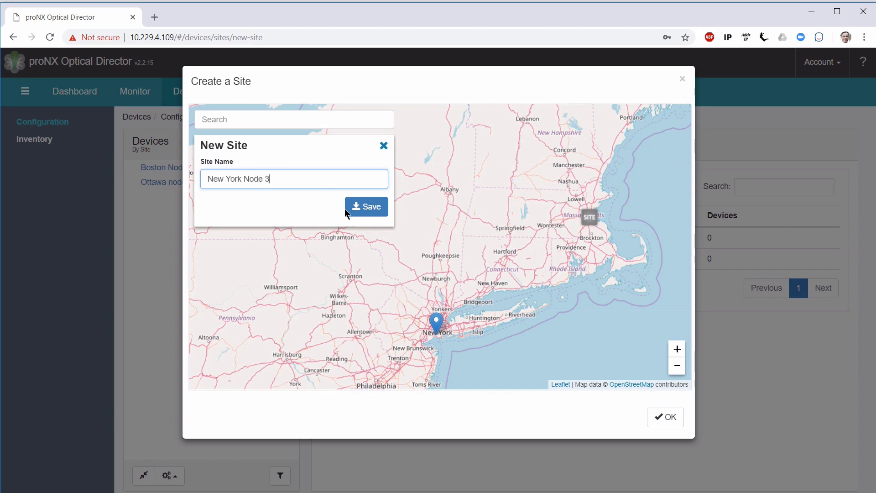
click(665, 417)
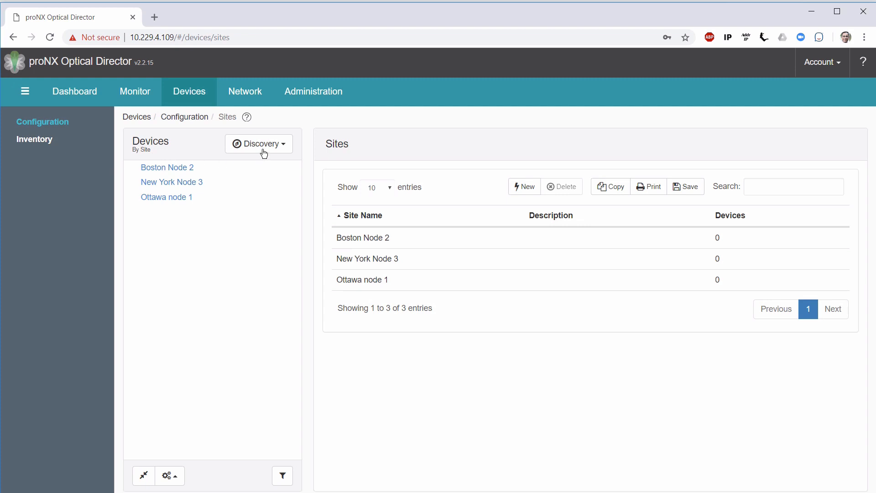
Show the Discovery options in the Devices panel.
click(258, 143)
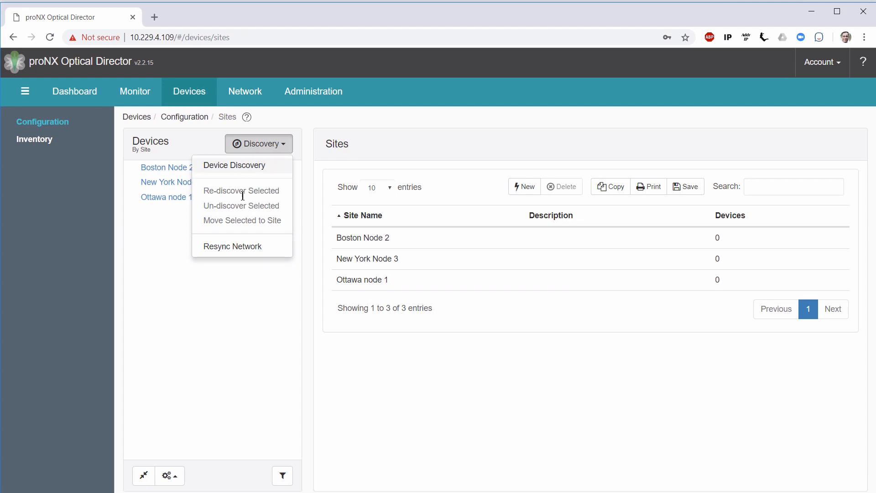
mouse_move(232, 246)
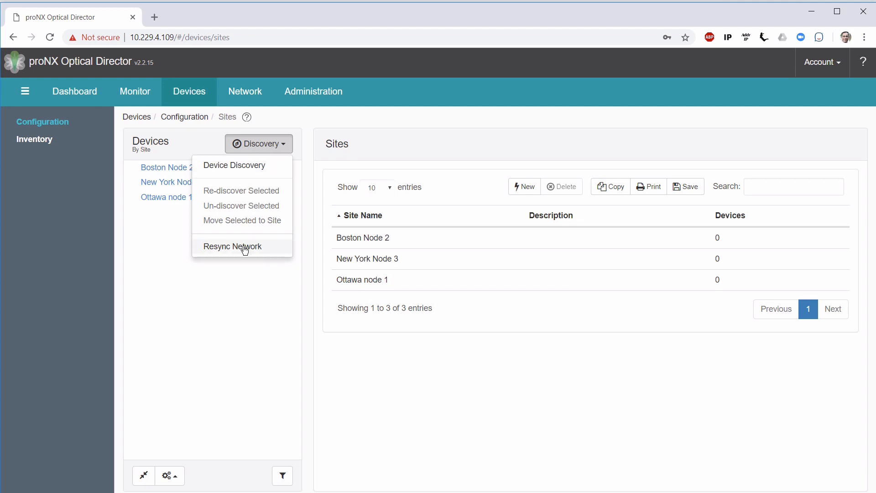
mouse_move(260, 165)
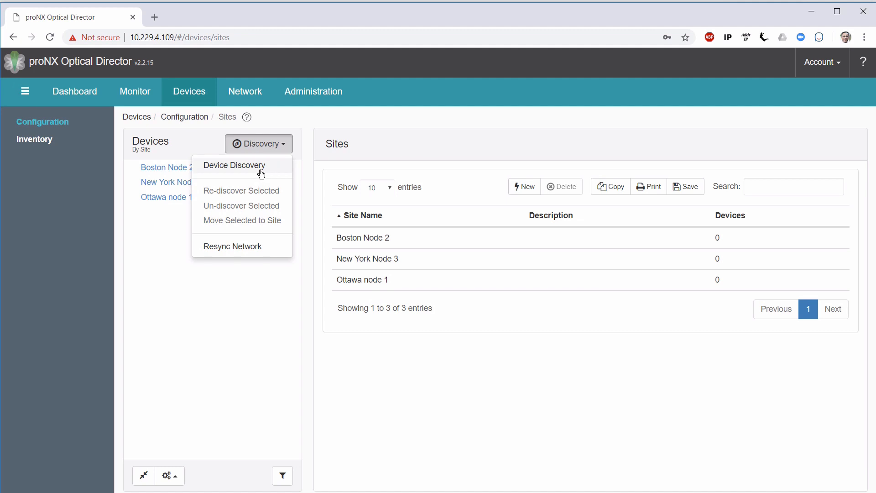
mouse_move(253, 250)
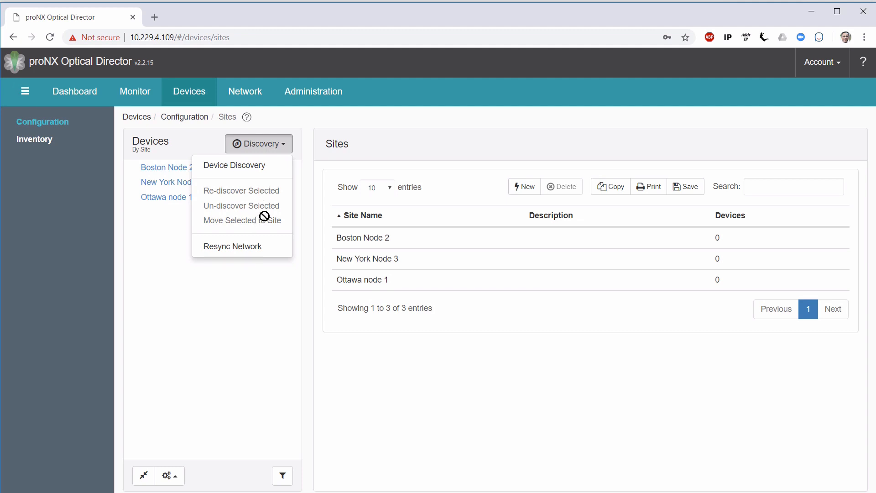
mouse_move(265, 221)
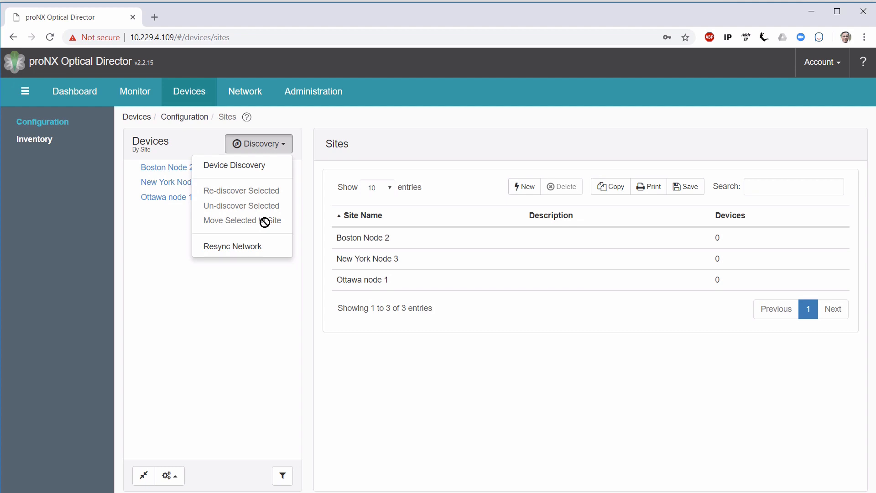
mouse_move(155, 249)
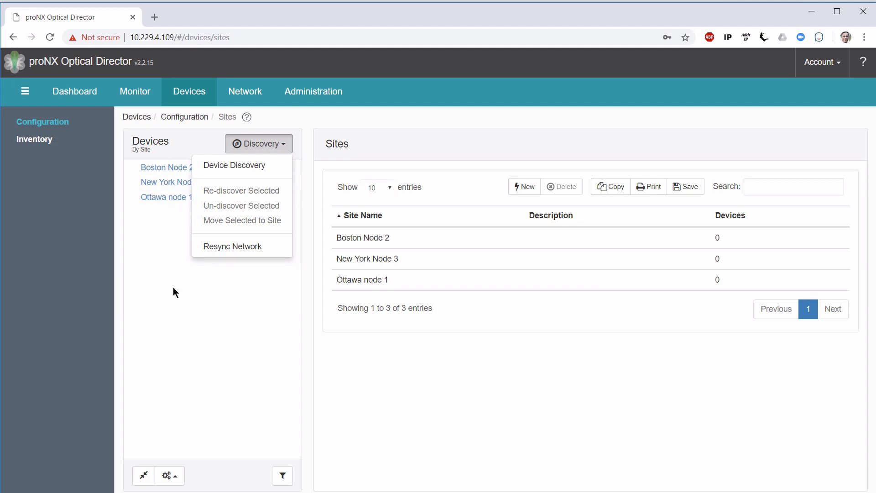
mouse_move(244, 165)
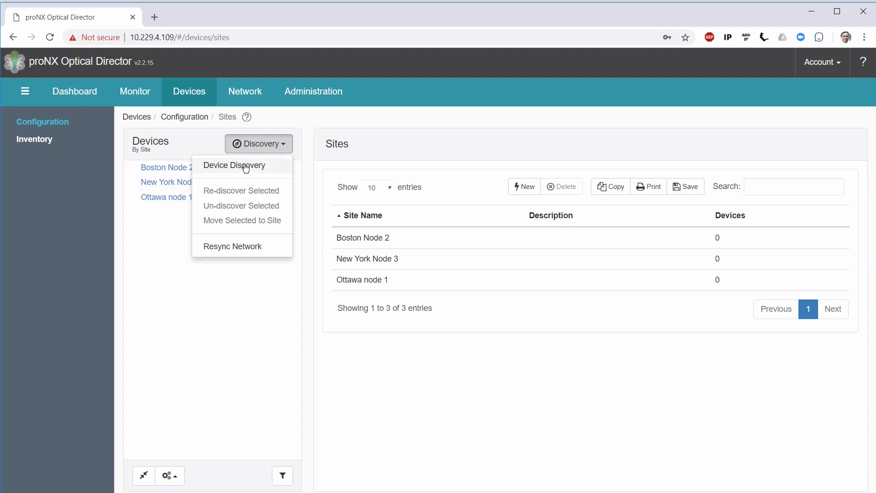
Fill the Device Discovery form with address 10.228.254.211 and NETCONF credentials, then start site selection.
click(233, 165)
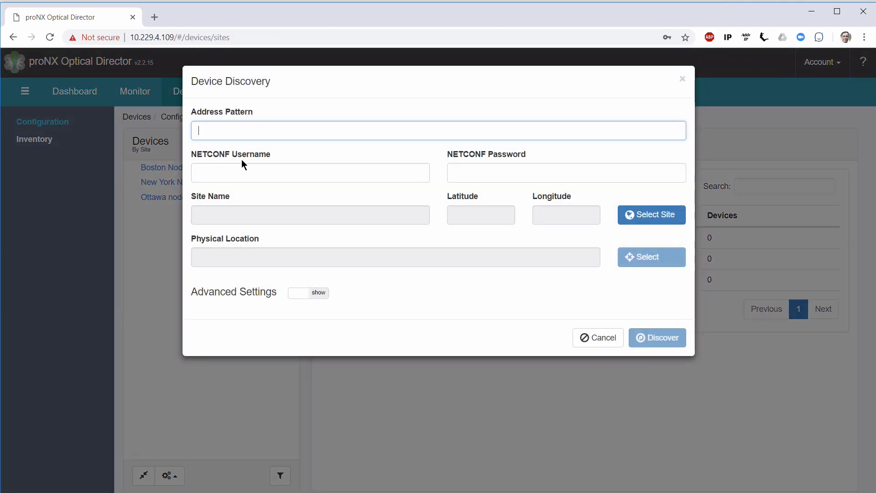
mouse_move(310, 82)
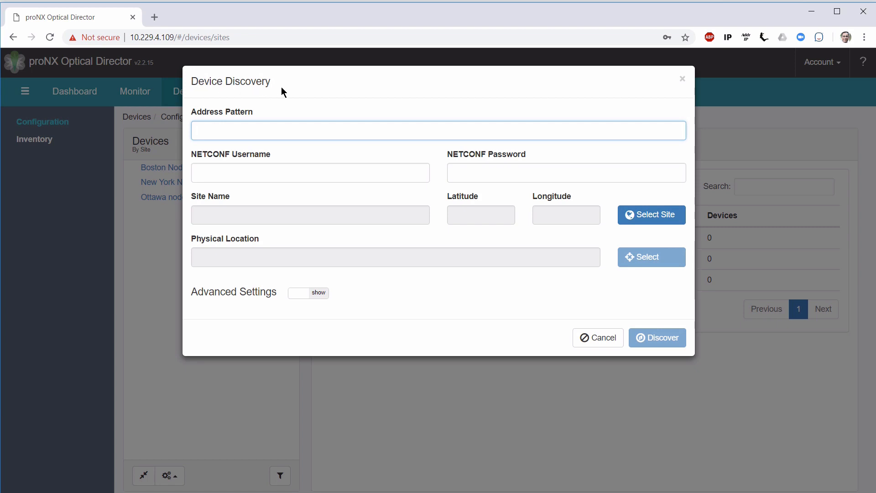
mouse_move(281, 97)
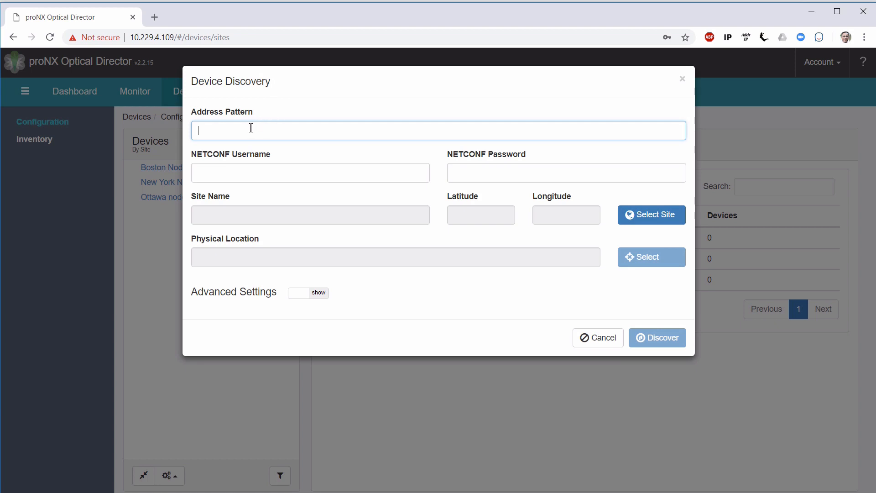
text(10.228.254.21)
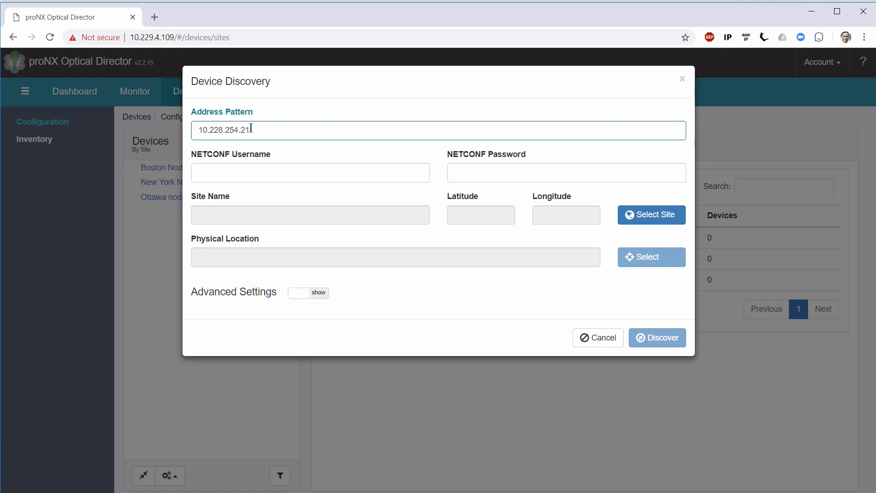
click(310, 172)
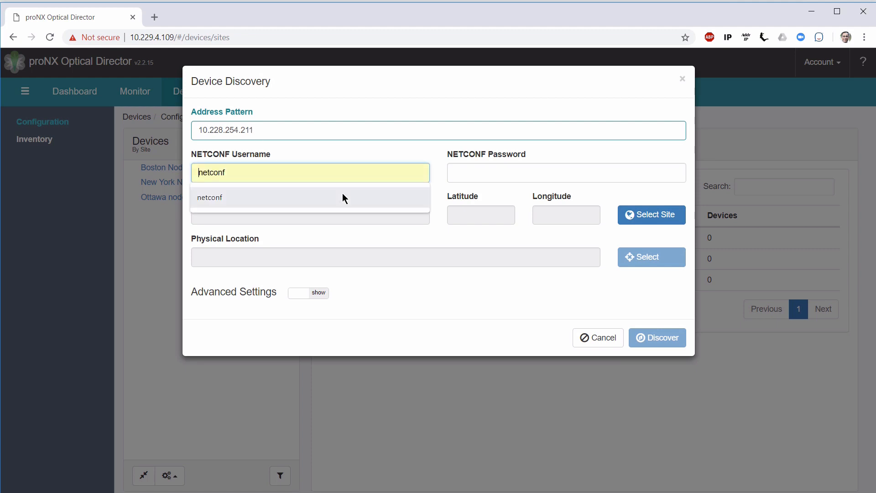
text(••)
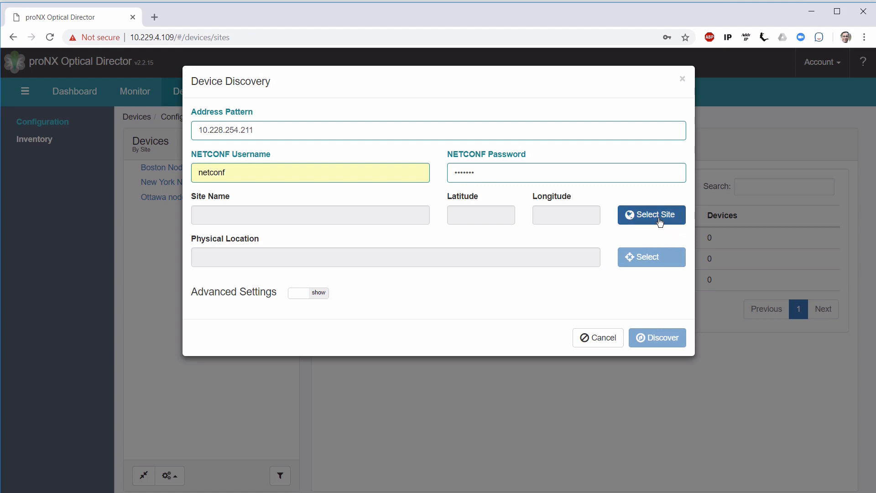
click(650, 215)
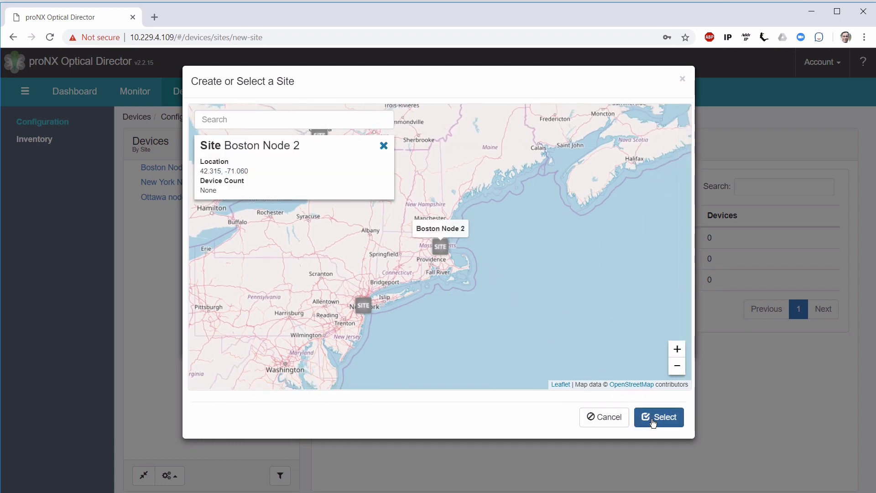
Confirm Boston Node 2 as the site and submit the discovery request for 10.228.254.211.
click(657, 417)
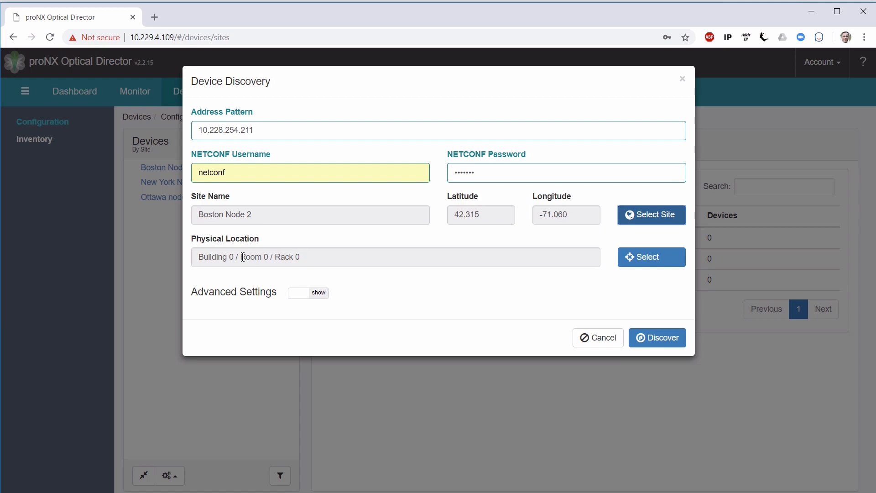
mouse_move(282, 258)
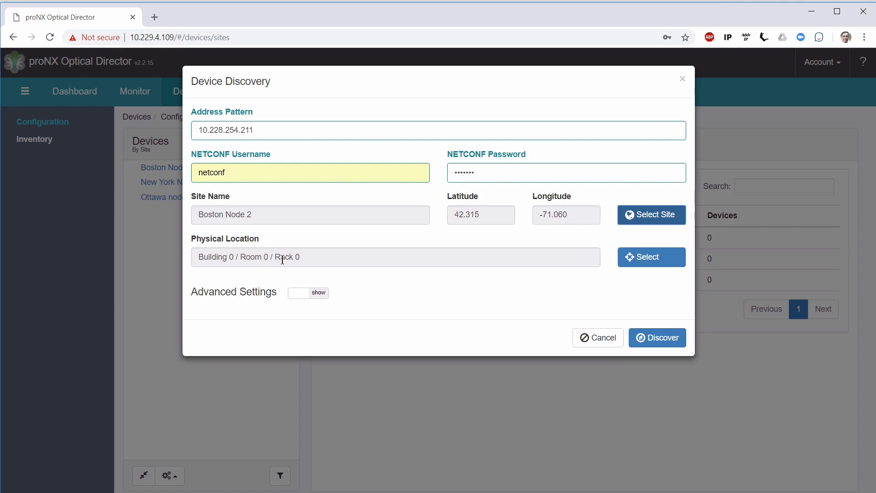
mouse_move(608, 363)
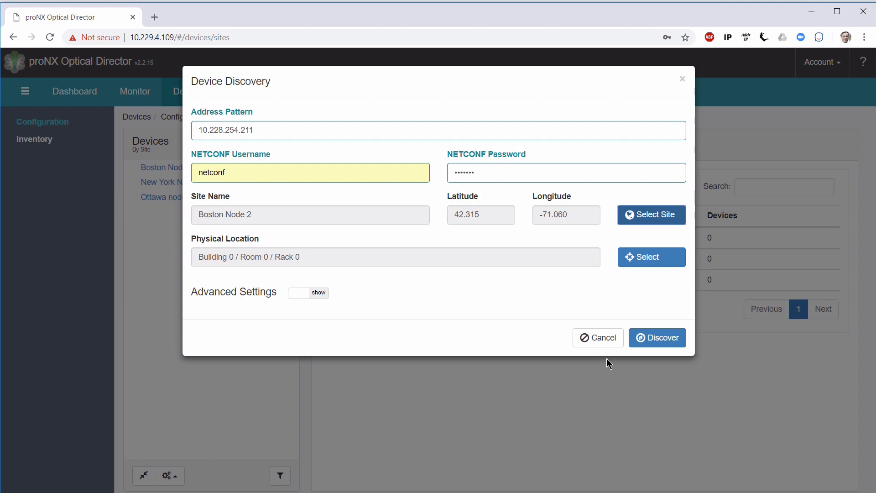
mouse_move(666, 341)
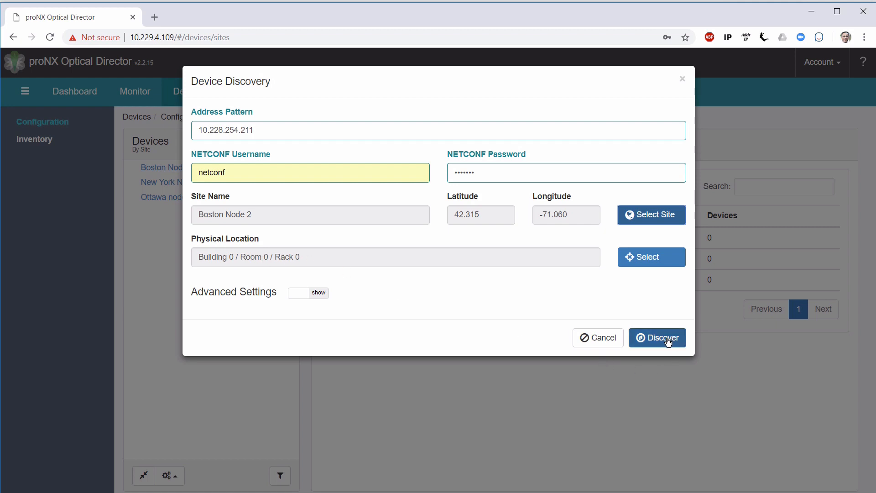
click(657, 337)
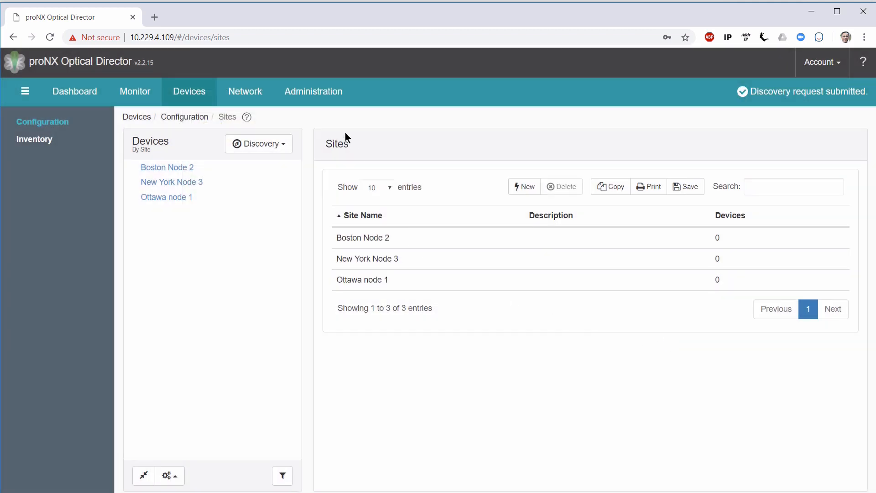
mouse_move(313, 92)
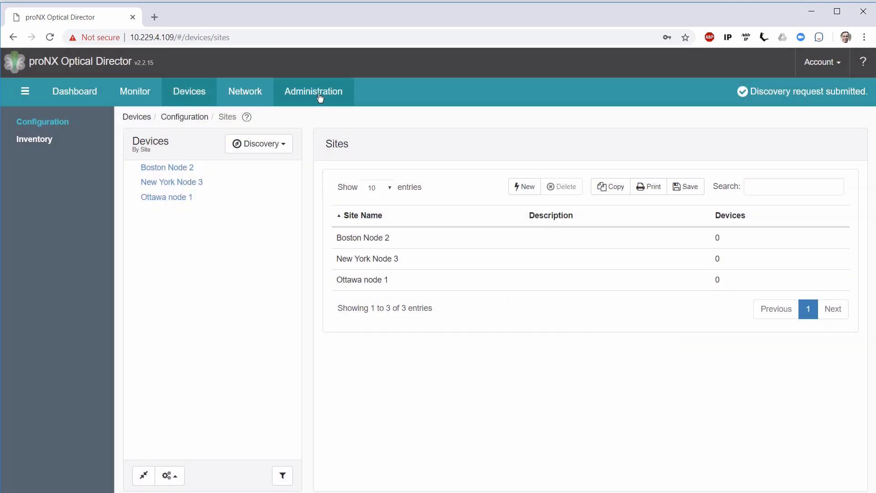
Show the Administration task log with the successful discovery of 10.228.254.211.
click(313, 91)
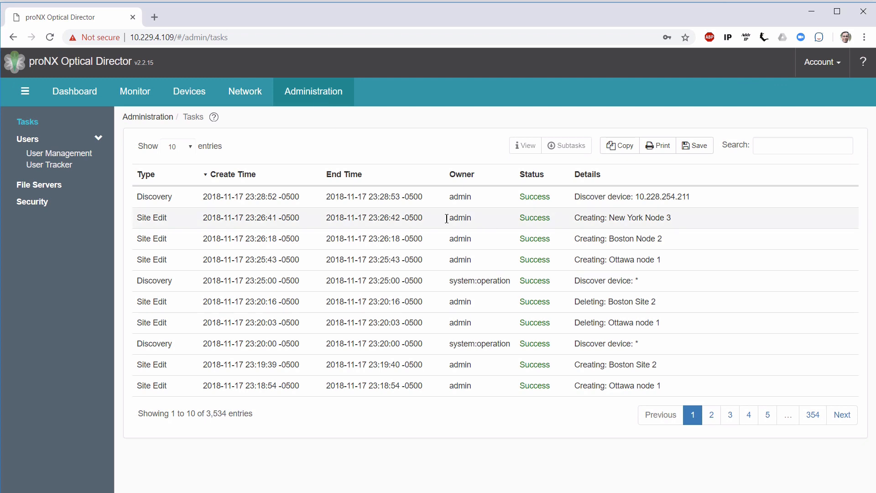
mouse_move(165, 196)
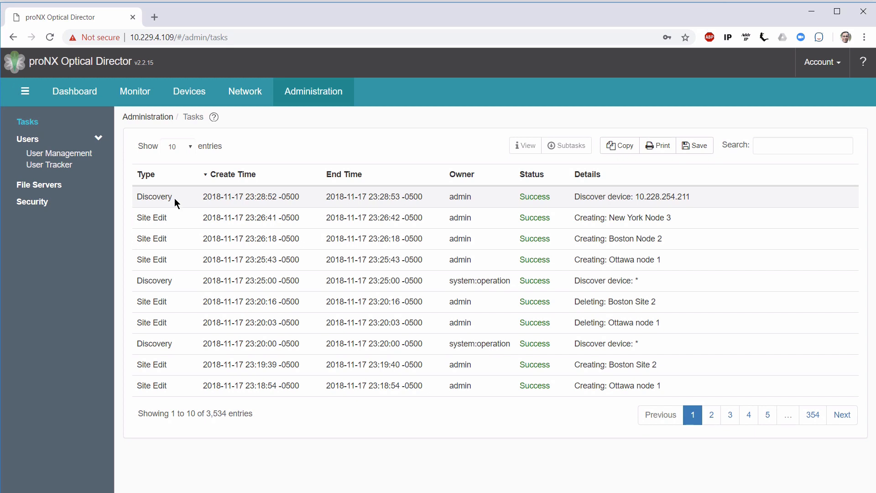
mouse_move(588, 210)
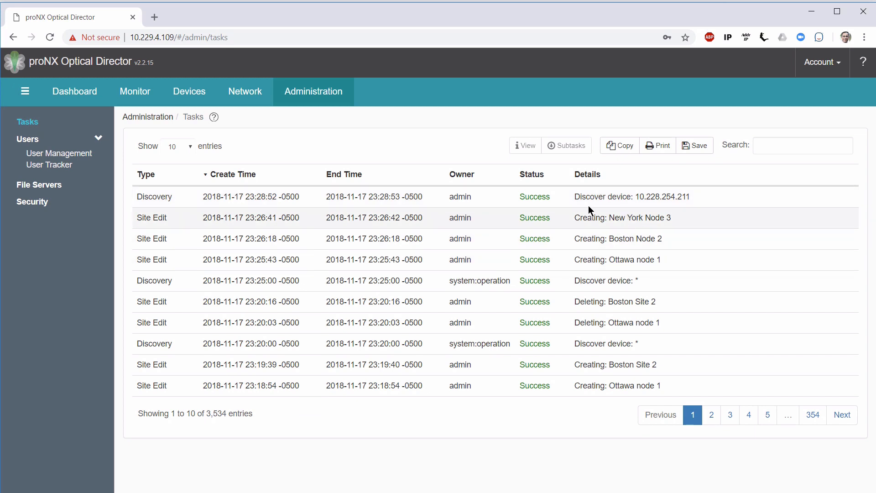
mouse_move(555, 210)
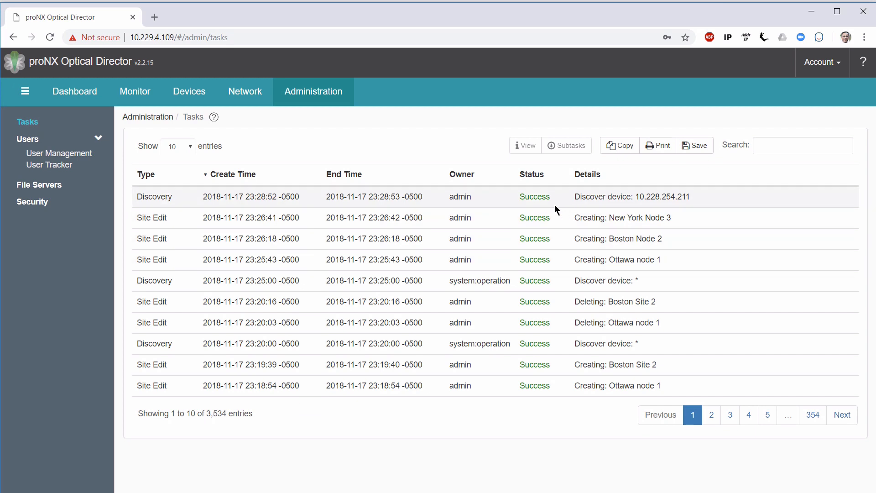
mouse_move(657, 208)
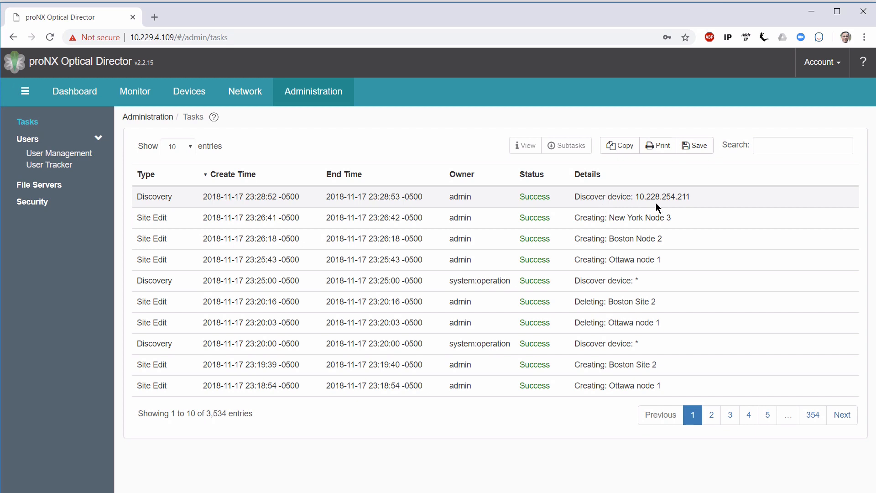
mouse_move(268, 177)
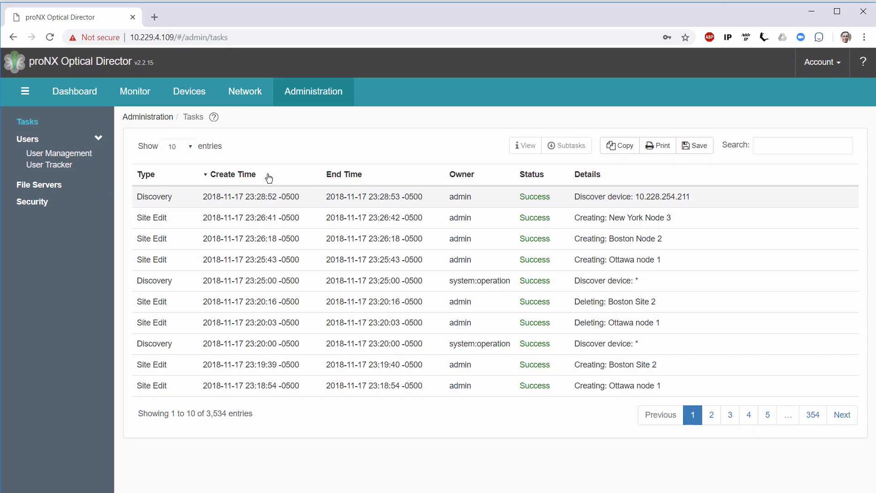
mouse_move(189, 91)
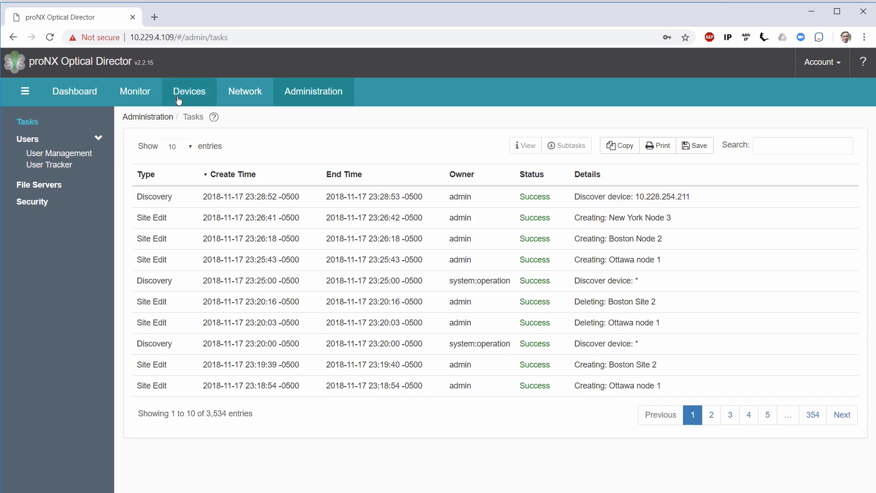
Return to Devices, expand Boston Node 2 showing its emulator device, and show the Discovery options.
click(189, 91)
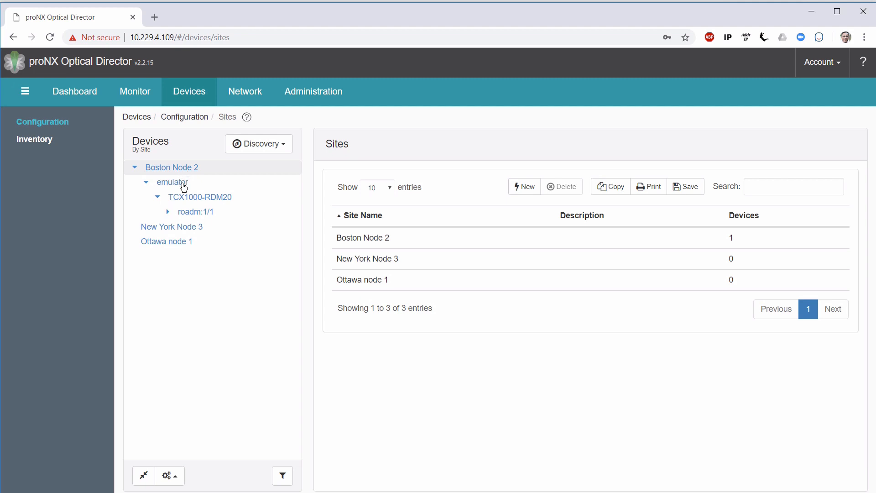
click(200, 197)
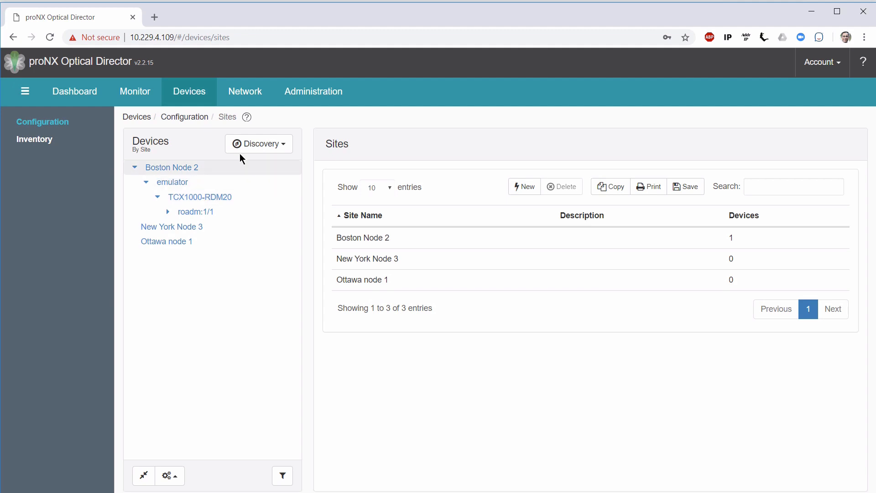
click(258, 143)
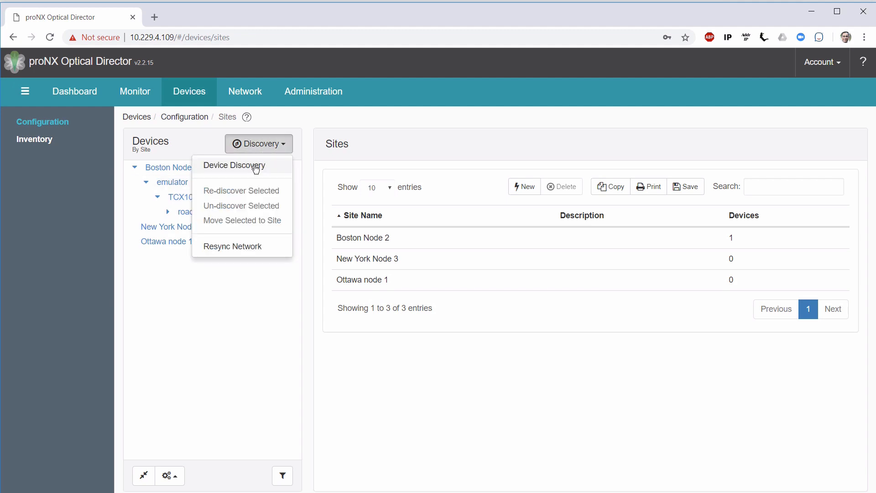
Fill a new discovery with addresses 10.228.254.211-212, NETCONF user netconf and its password, and begin site selection.
click(235, 165)
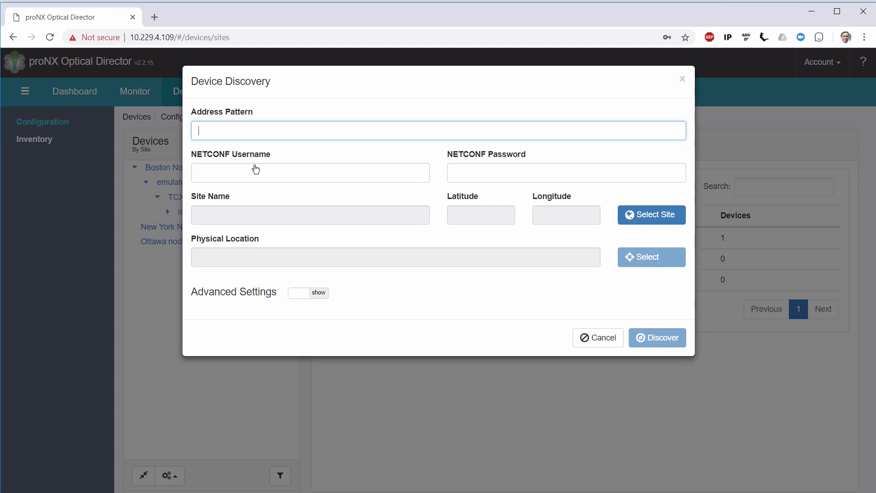
text(10.228.254.211-212)
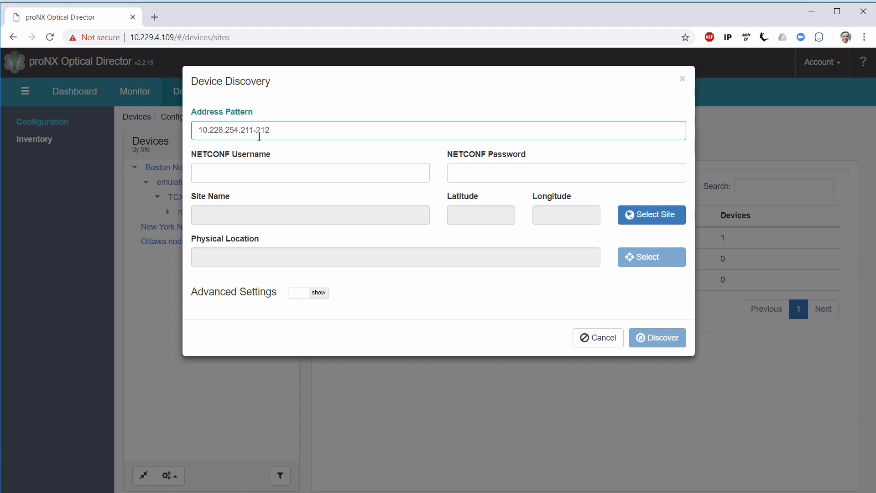
text(netconf)
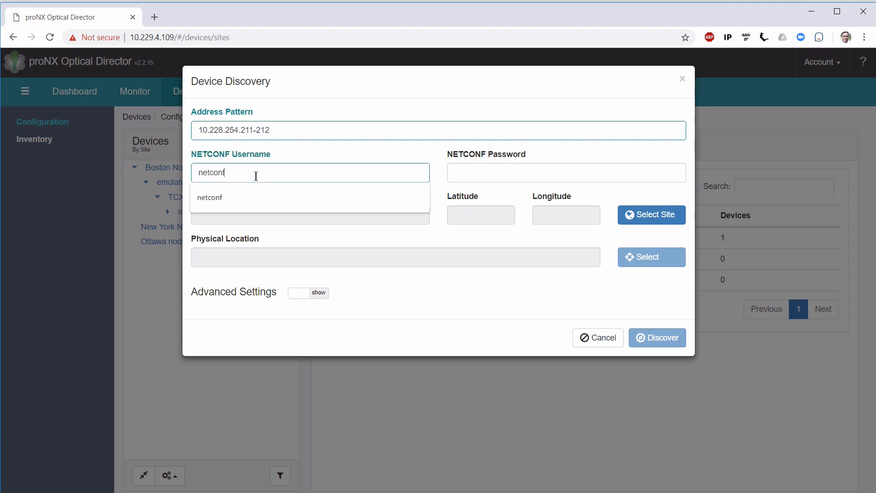
click(566, 172)
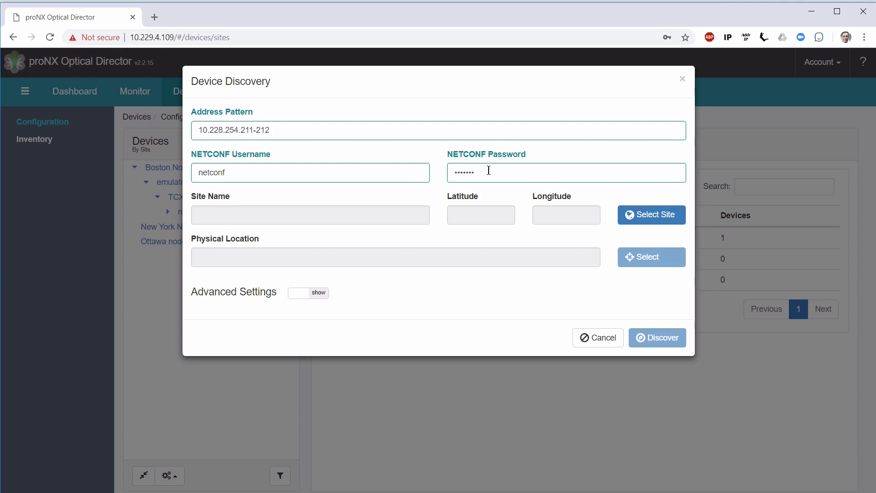
click(651, 214)
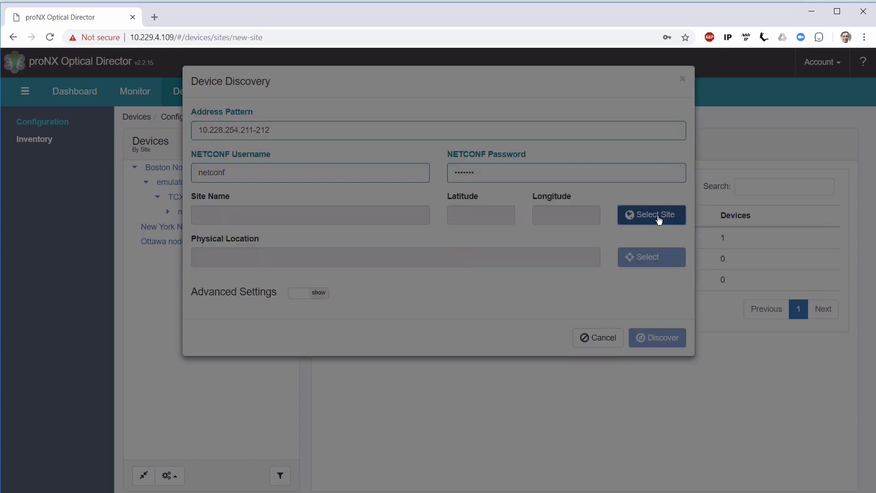
Assign Boston Node 2 from the map as the site and run the discovery.
click(651, 214)
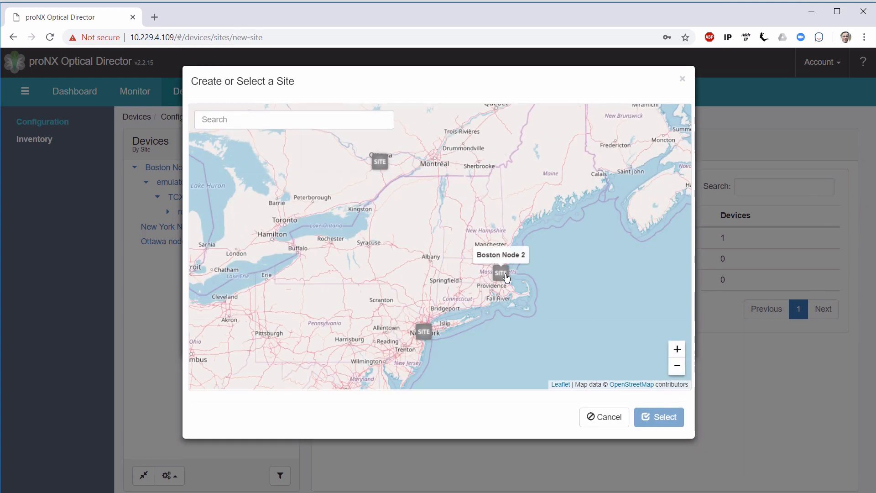
click(500, 274)
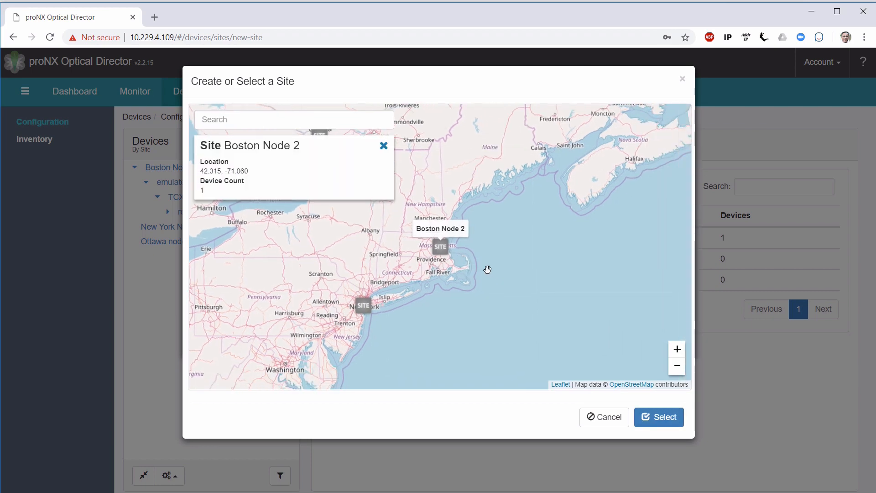
click(657, 416)
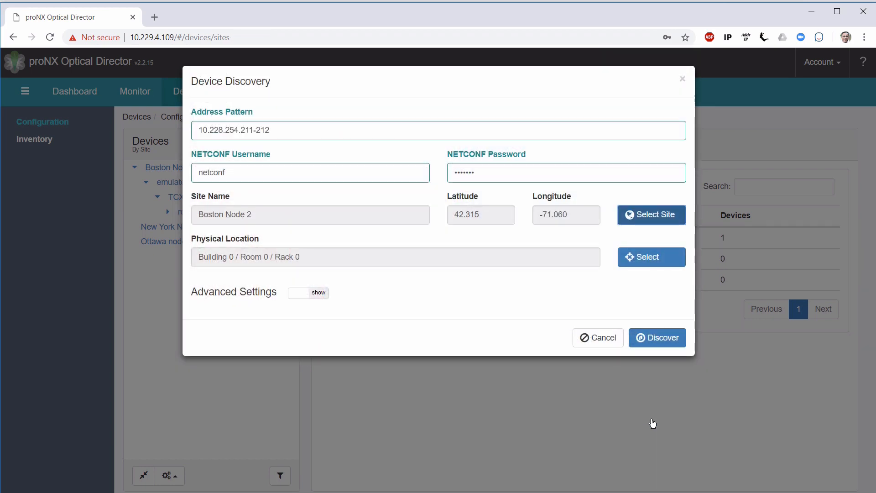
mouse_move(650, 305)
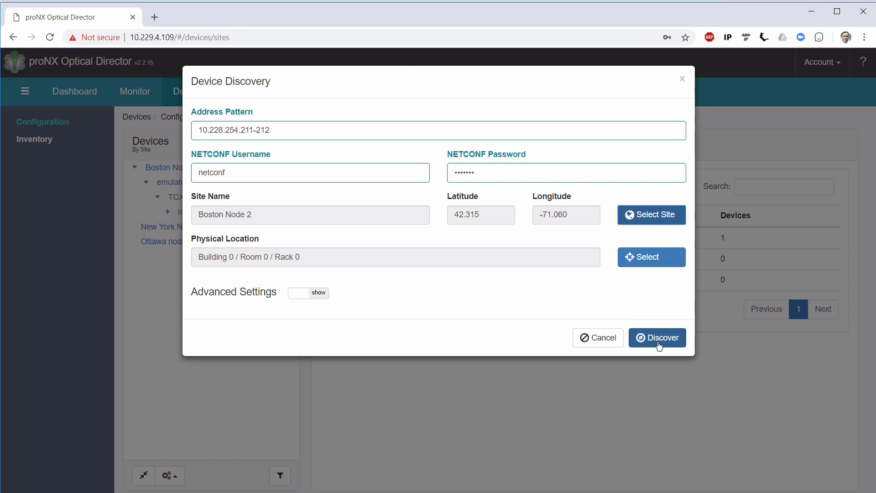
click(657, 337)
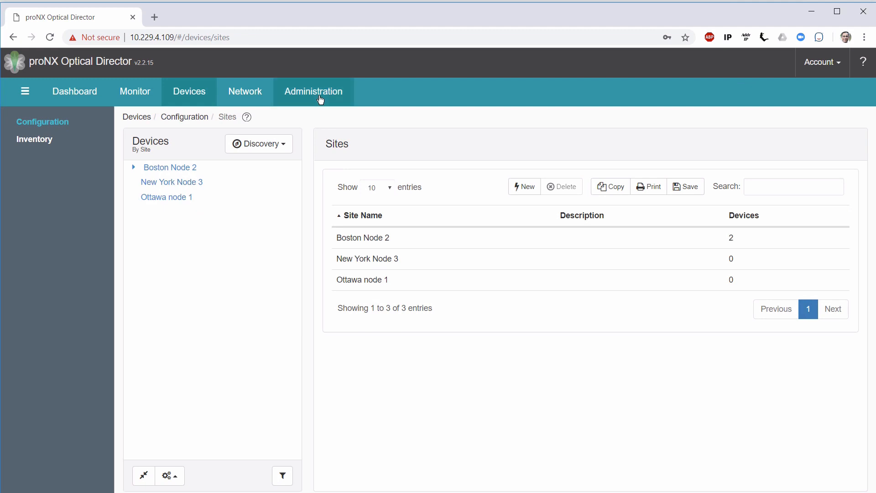
Expand Boston Node 2 and its first emulator in the tree, then view the Administration task log.
click(134, 167)
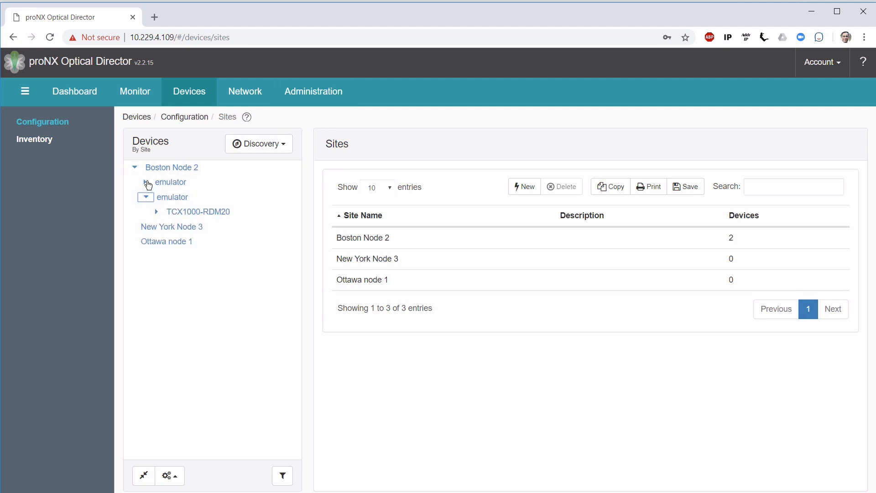
click(146, 183)
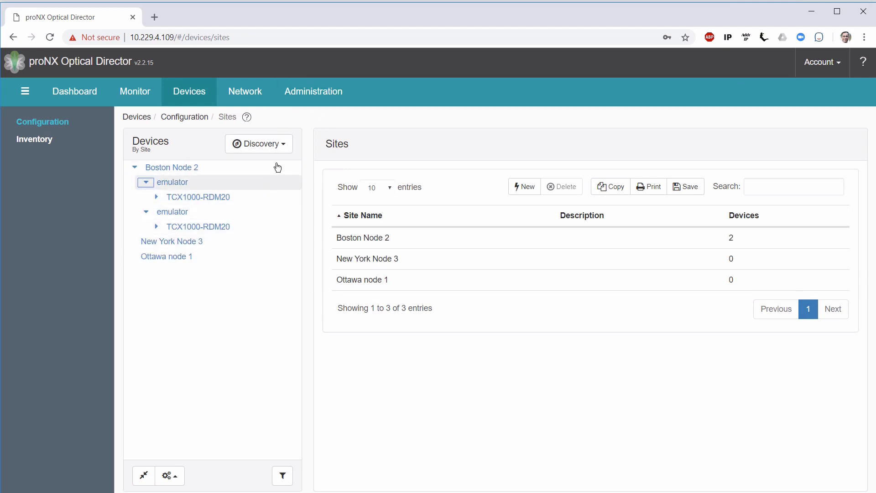
click(313, 91)
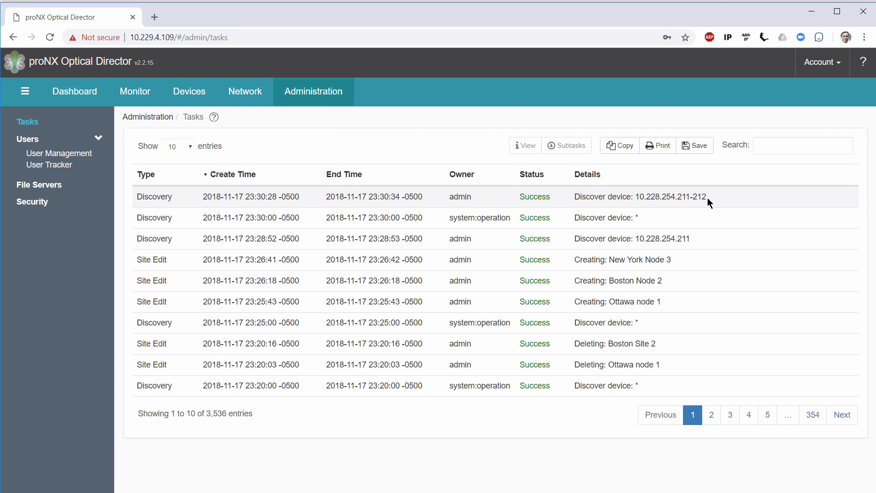
mouse_move(540, 195)
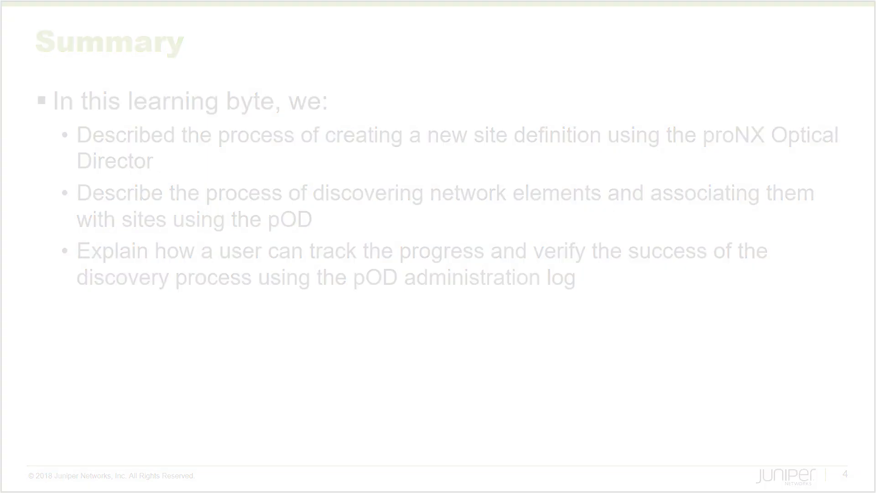
Advance from the task log to the closing learning-summary slide.
key(Right)
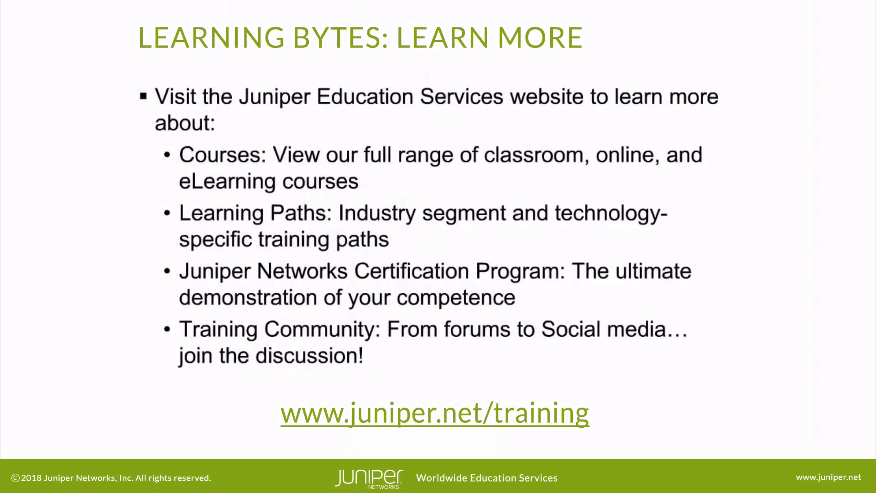